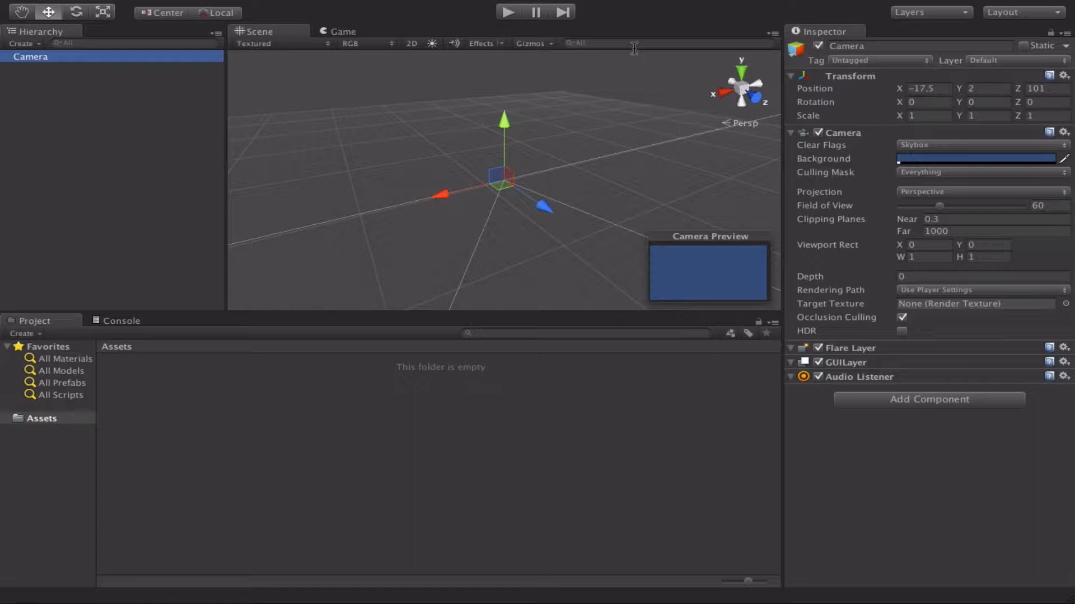
mouse_move(494, 377)
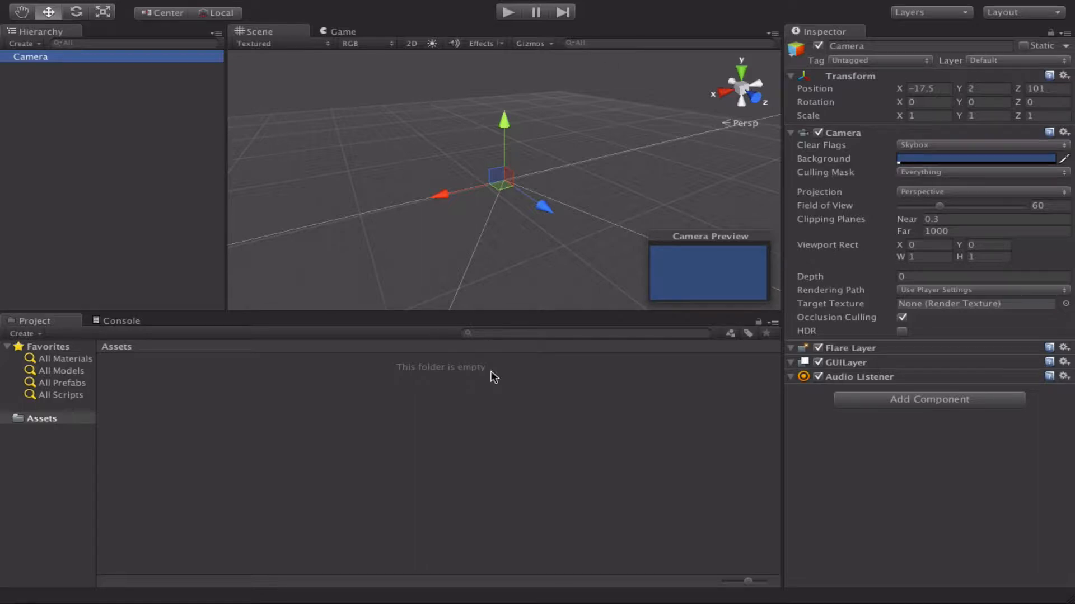
mouse_move(298, 407)
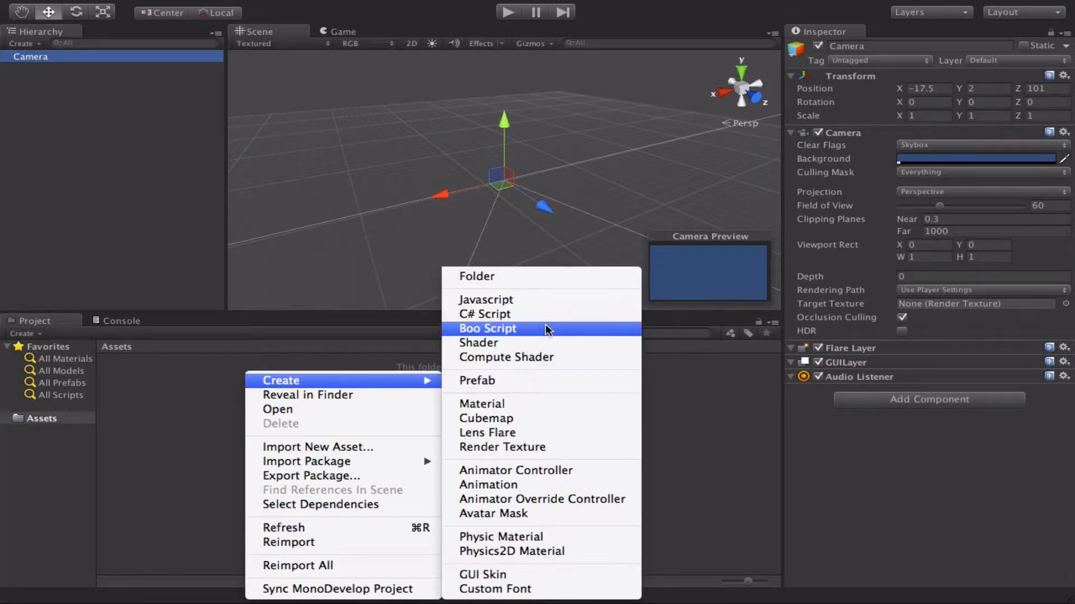
- Create a C# script asset named ForLoop and open it in MonoDevelop
click(485, 314)
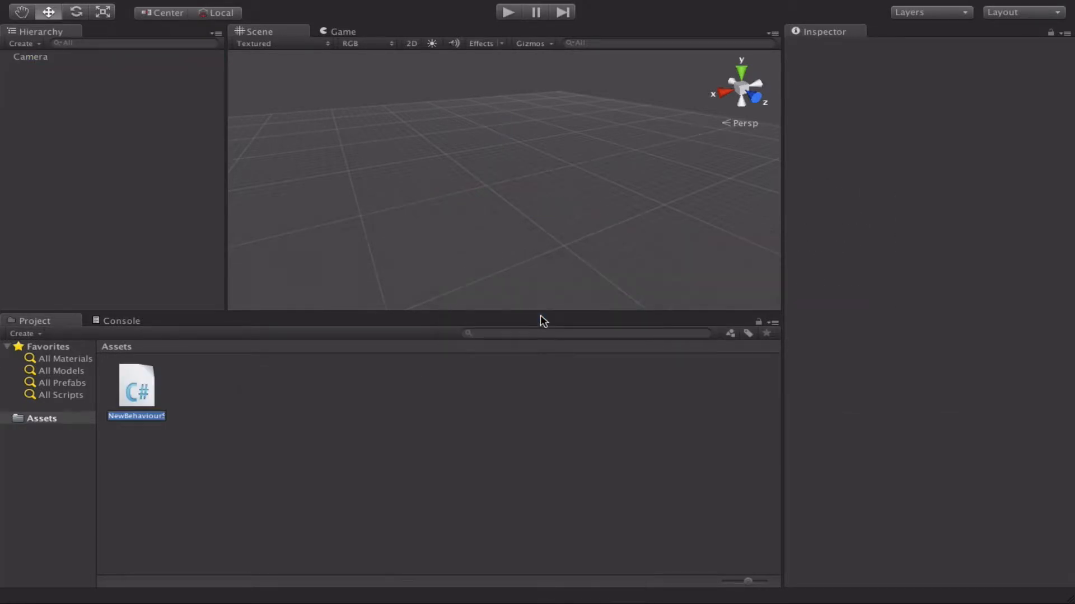
text(ForLoop)
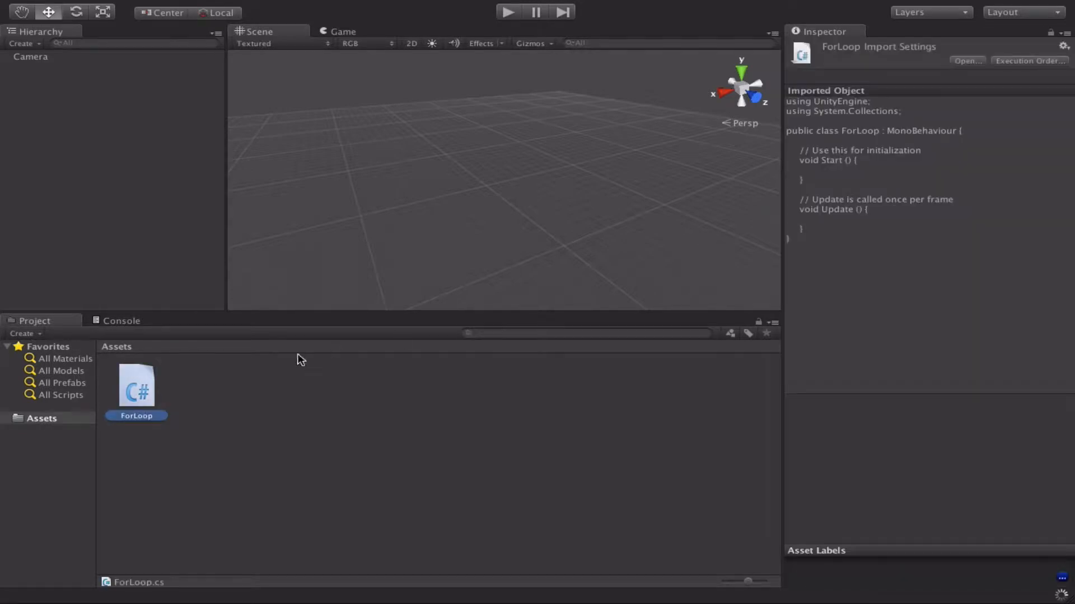
double_click(136, 387)
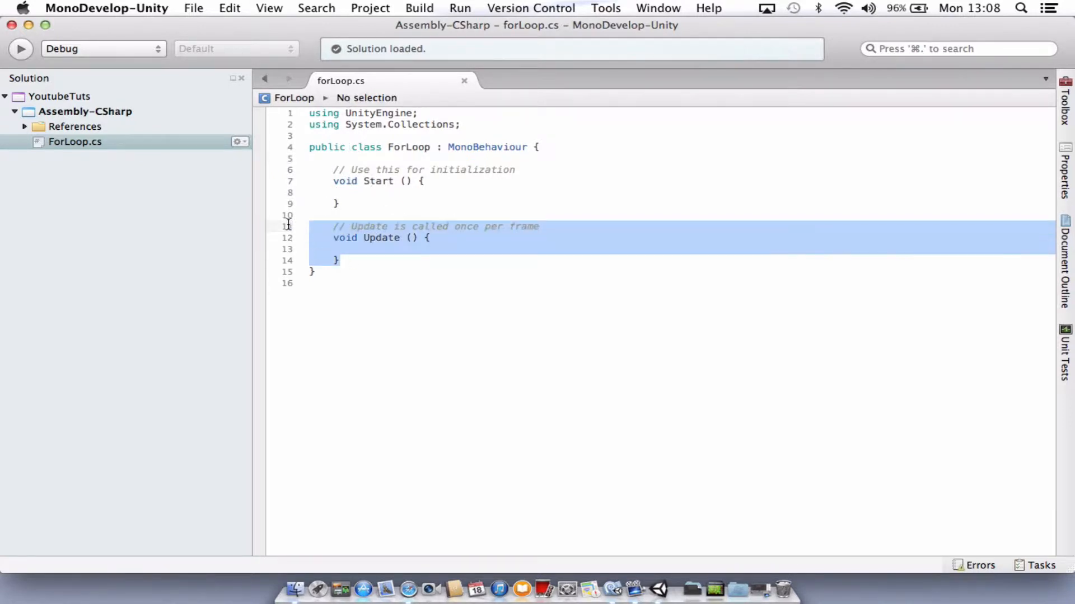
- Delete the empty Update method and place the caret inside the class above Start
key(Delete)
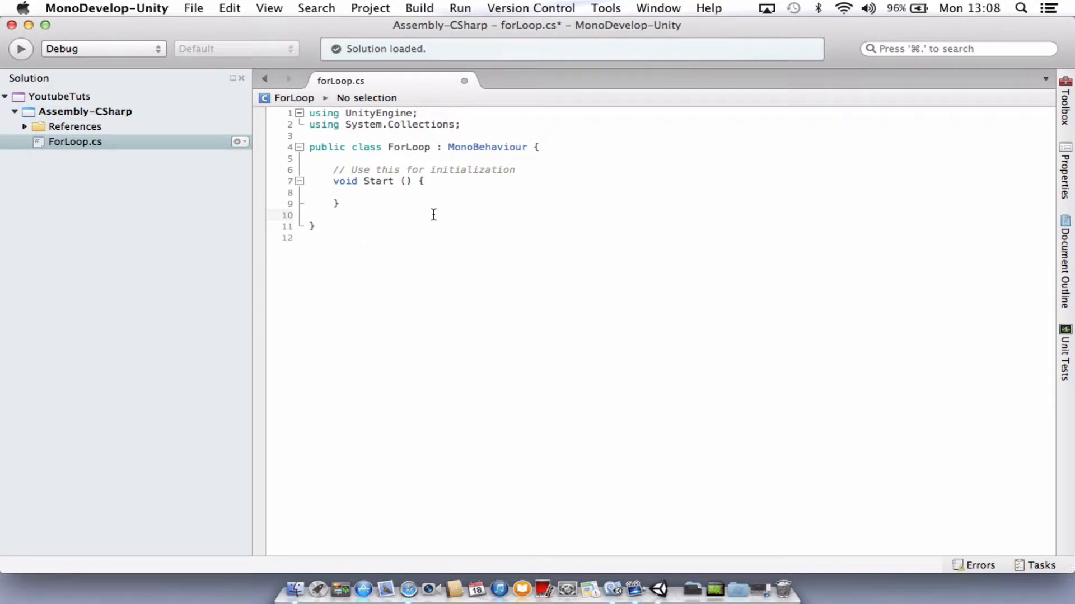
mouse_move(510, 181)
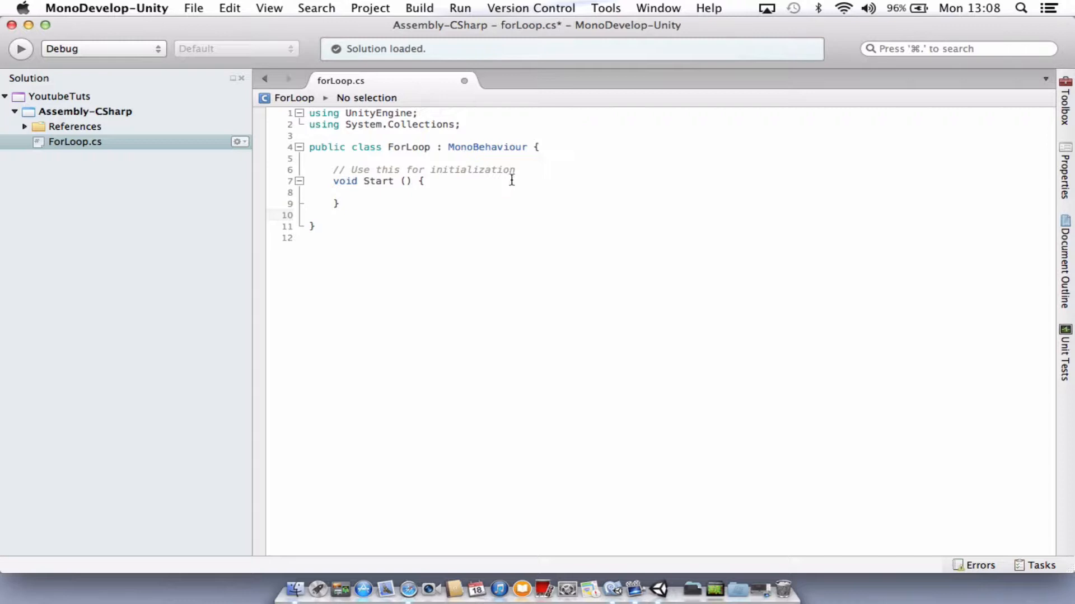
click(333, 215)
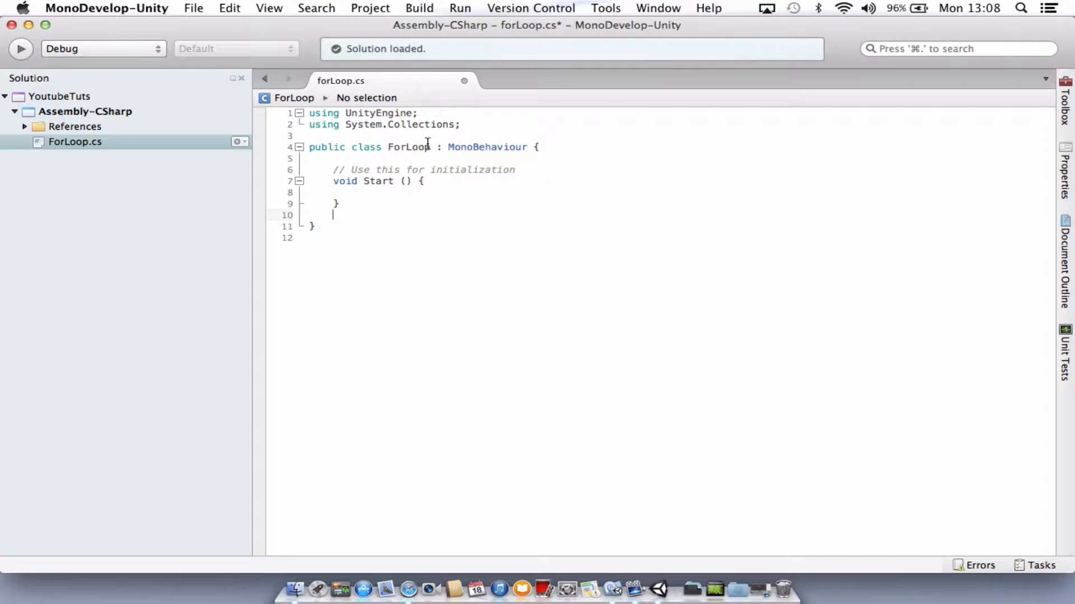
click(542, 146)
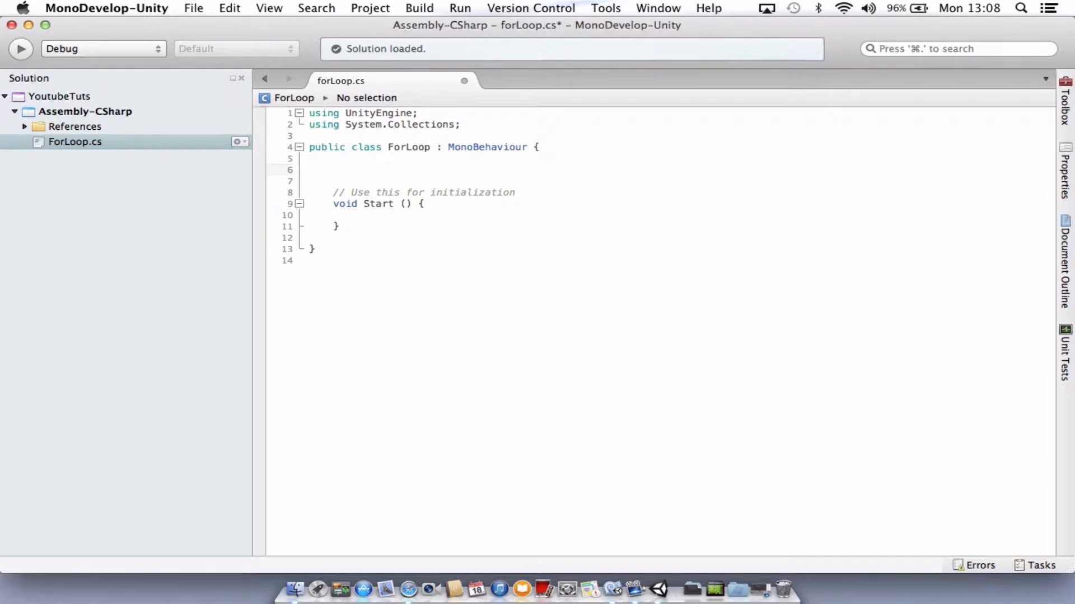
- Declare the class field int myNumber = 5; above Start
text(int)
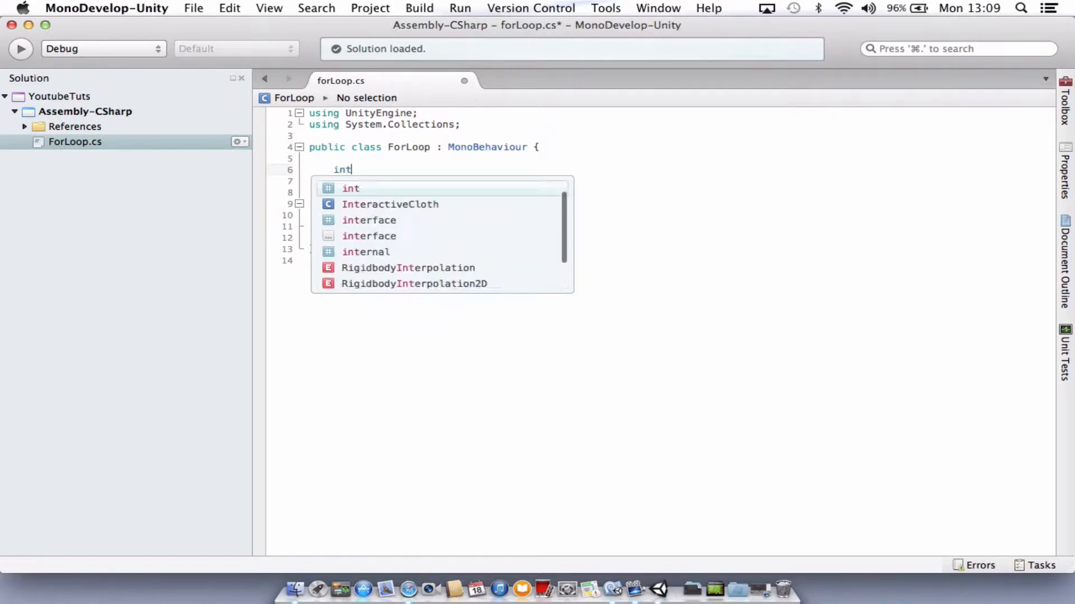
text(myNu)
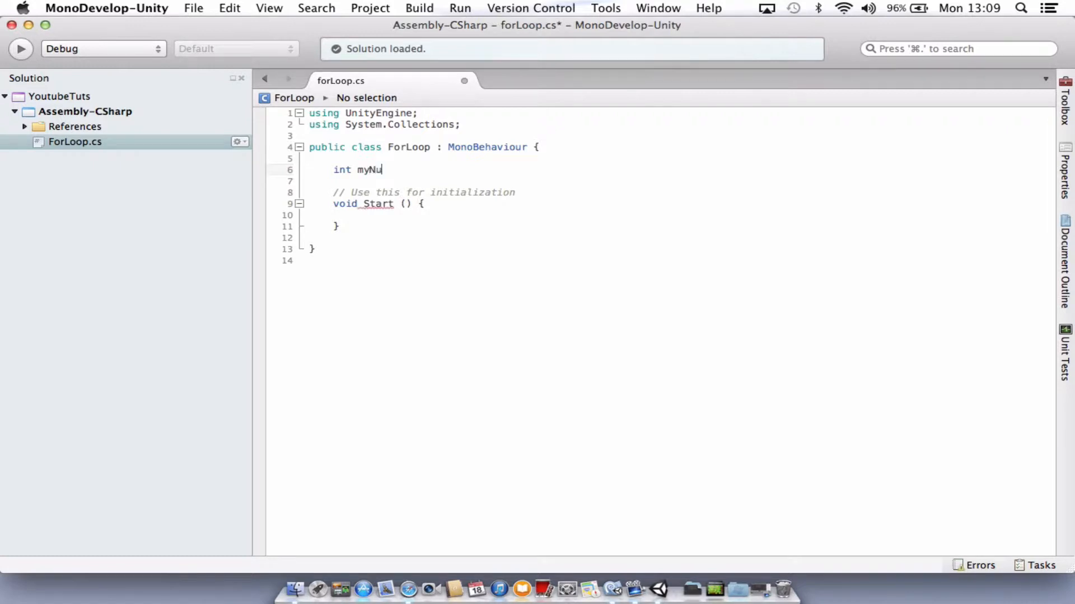
text(mber =)
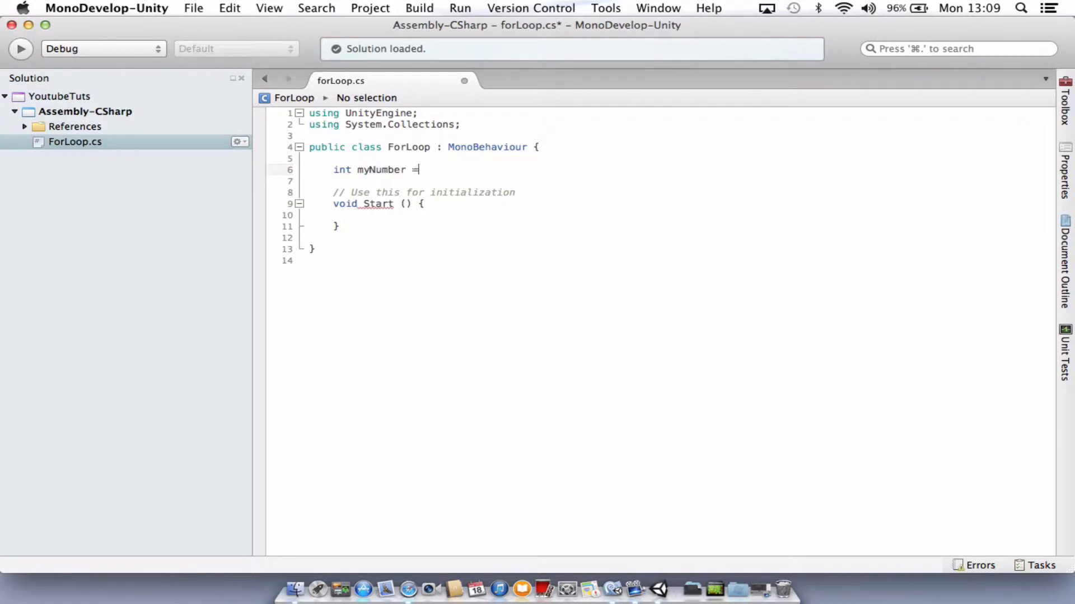
text(S)
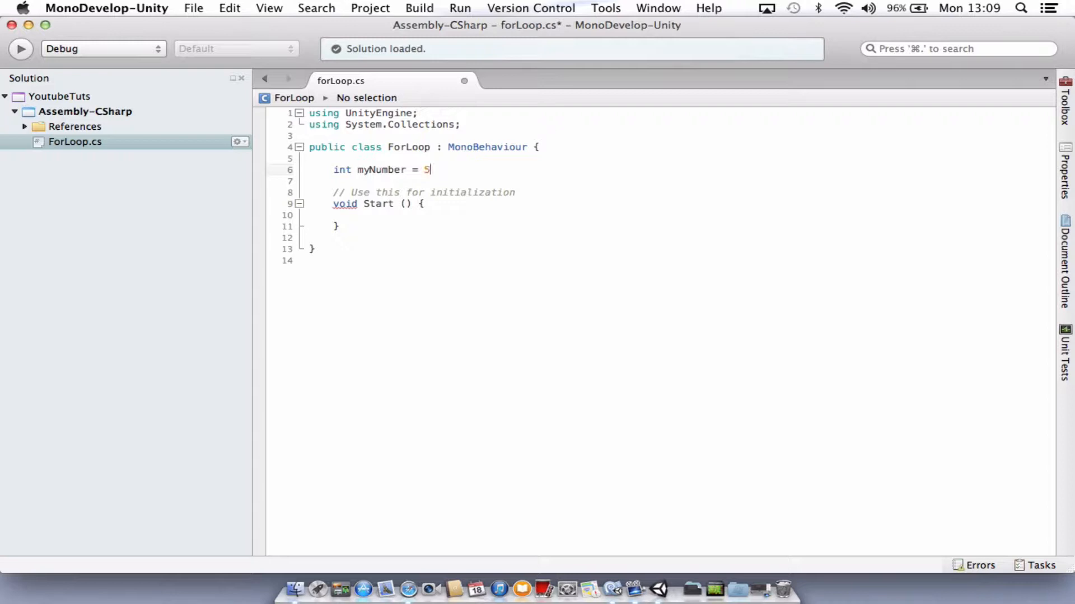
text(5;)
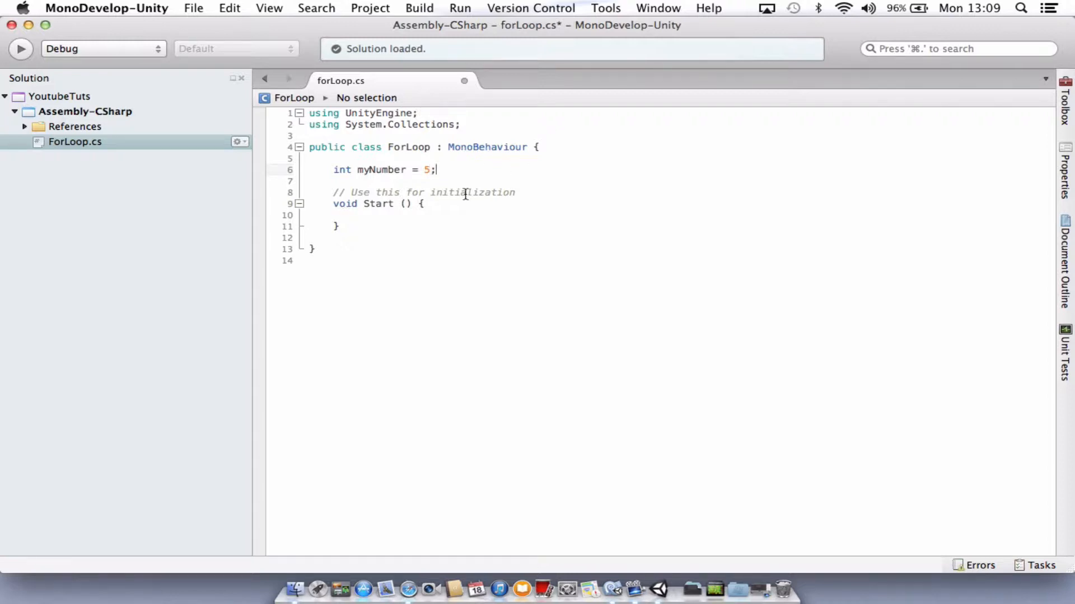
mouse_move(430, 199)
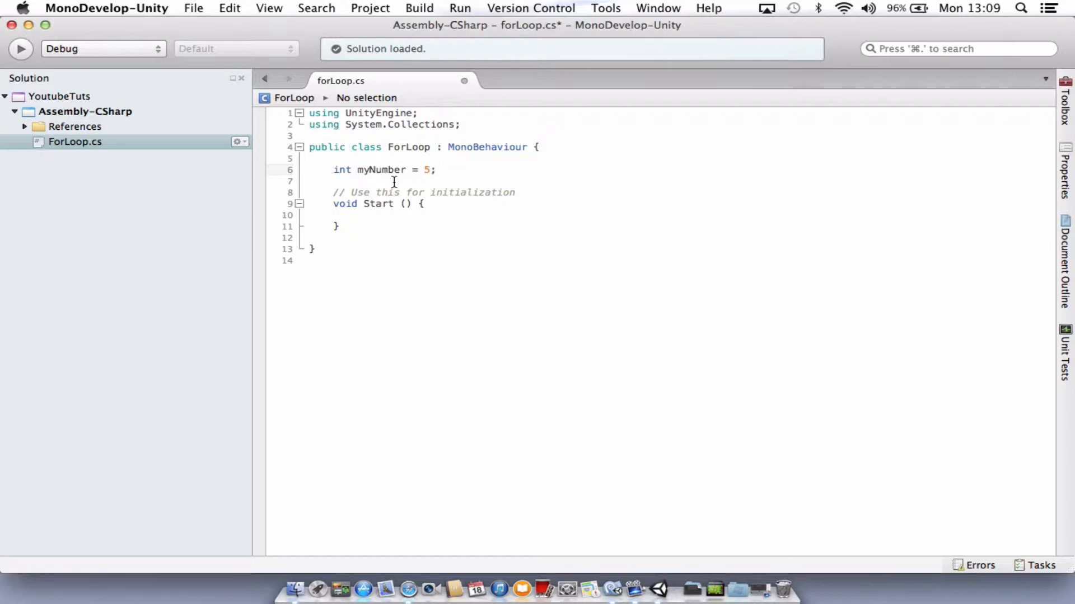
mouse_move(408, 182)
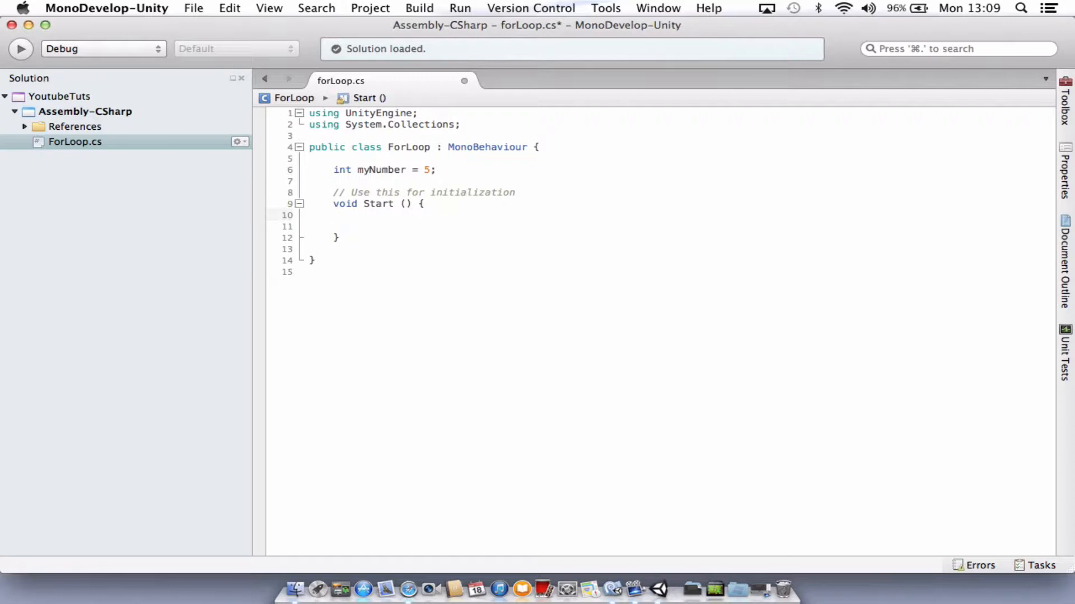
- Begin the loop header in Start: for(int i = 0; i < myNumber;
key(Return)
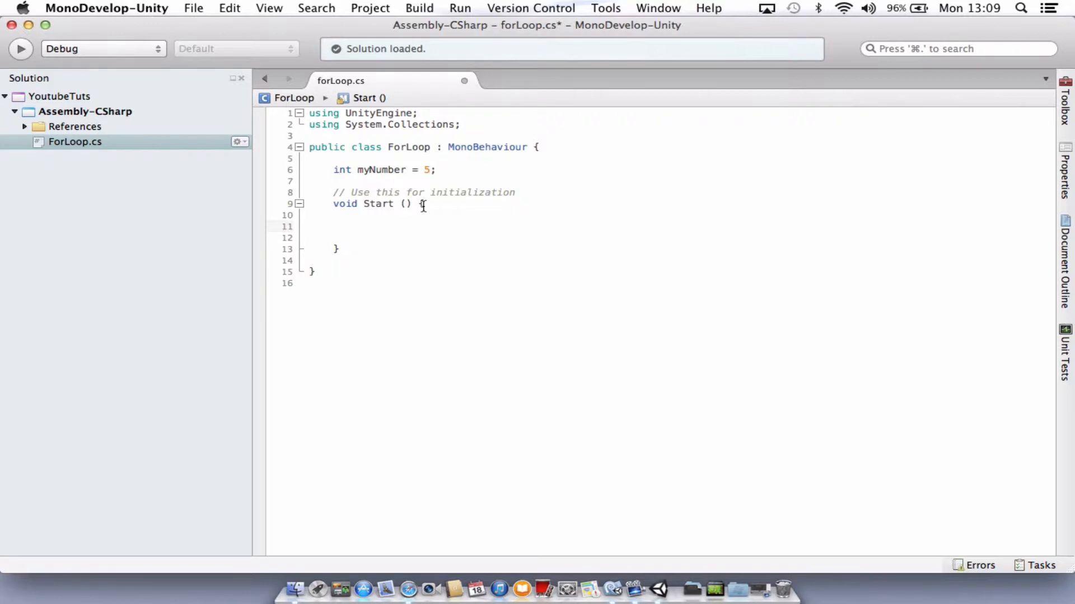
text(for()
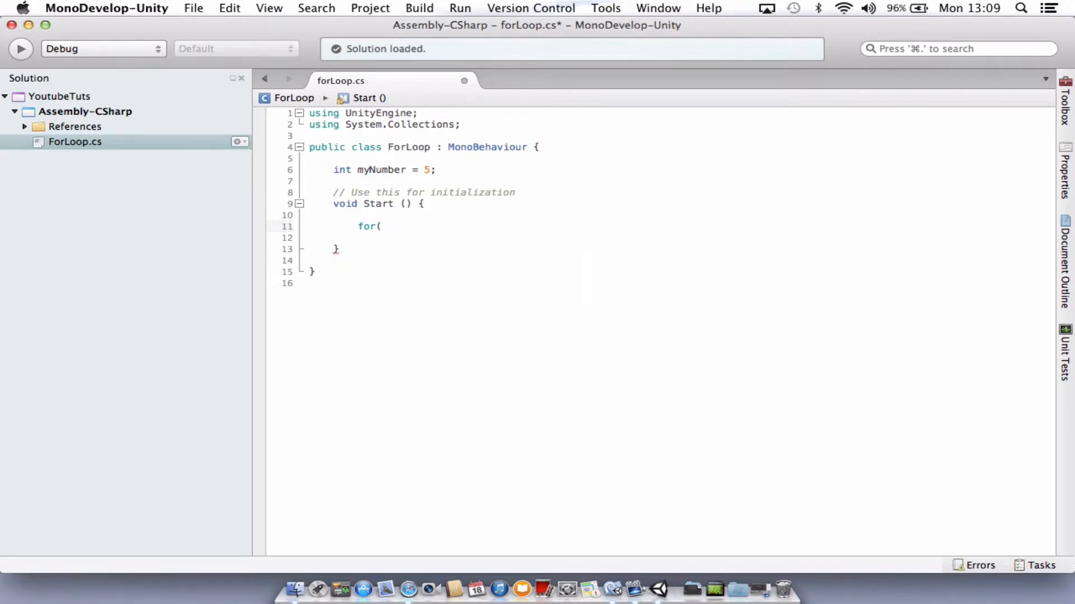
text(int)
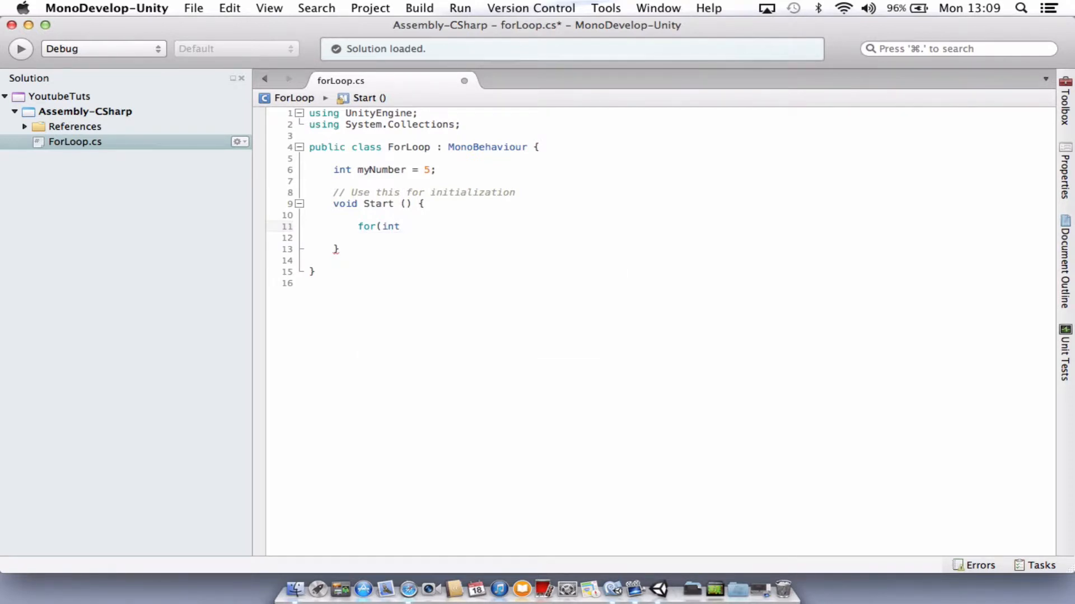
text(i =)
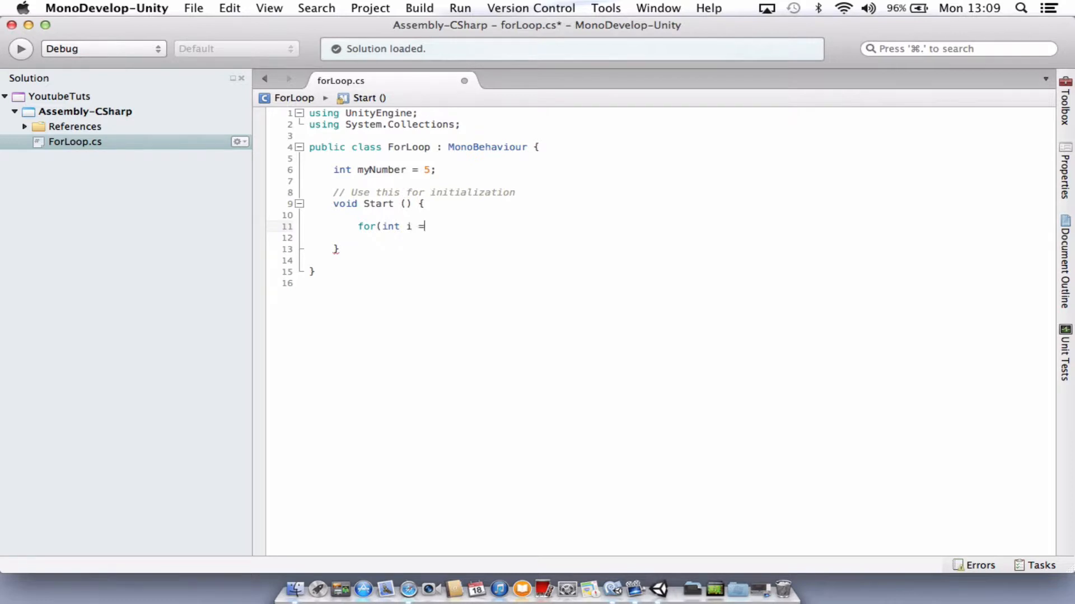
text(0;)
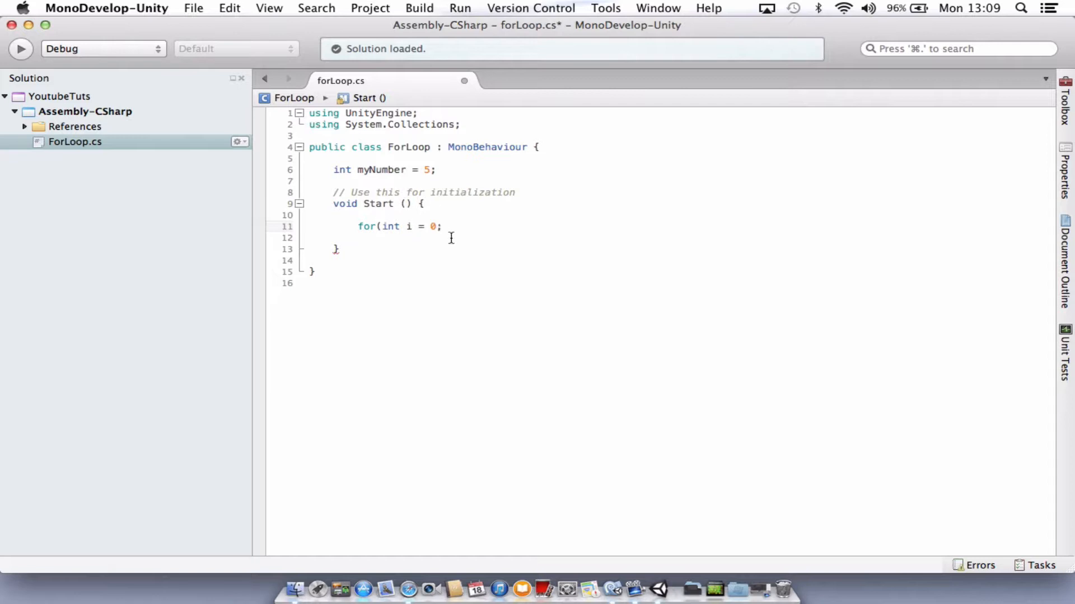
mouse_move(444, 231)
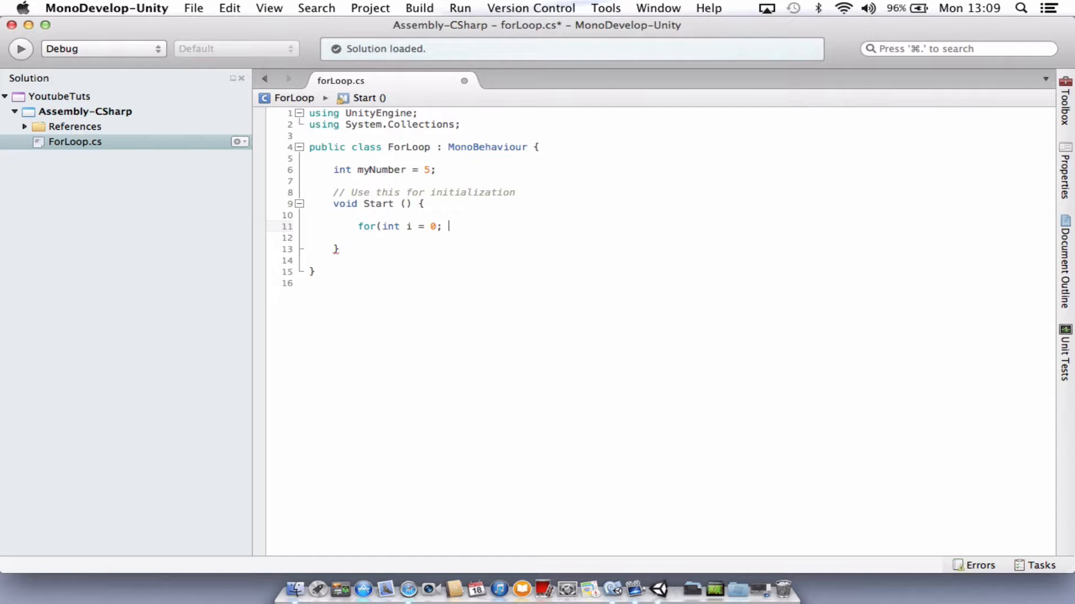
text(i)
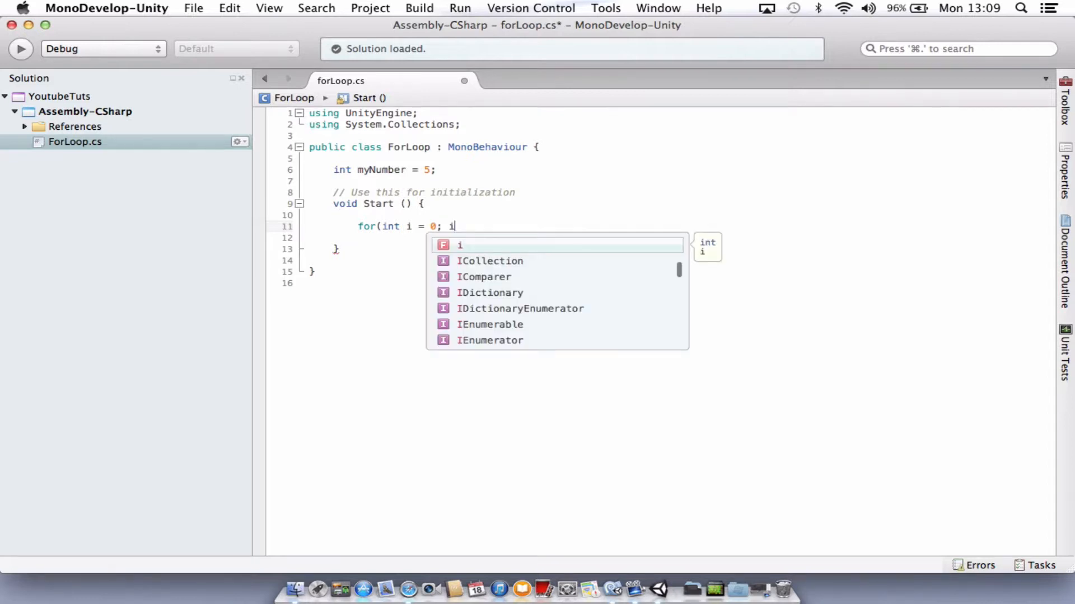
text(< m)
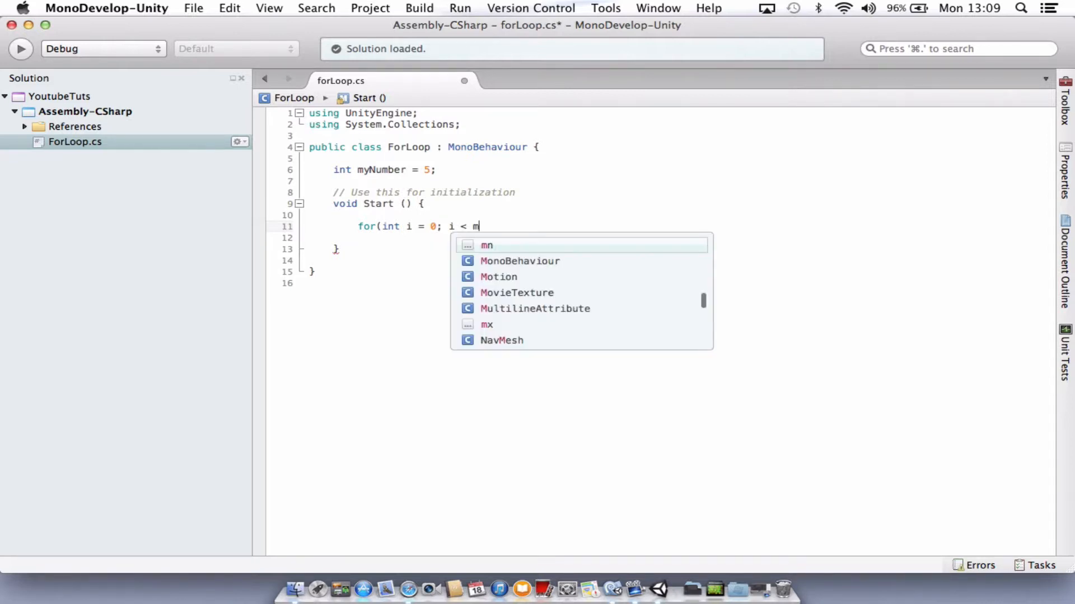
text(yNumber)
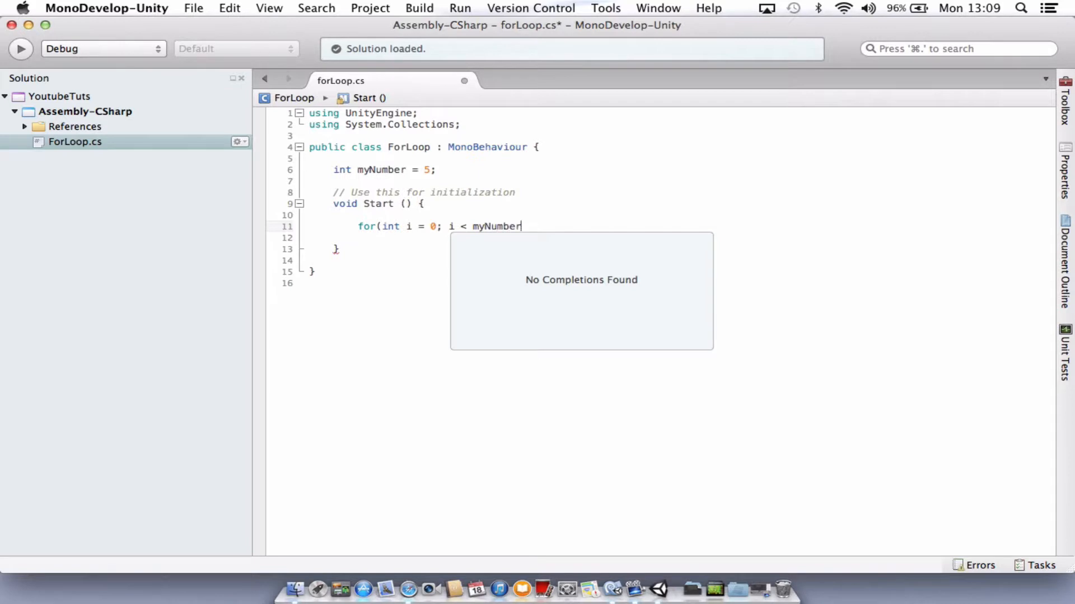
text(;)
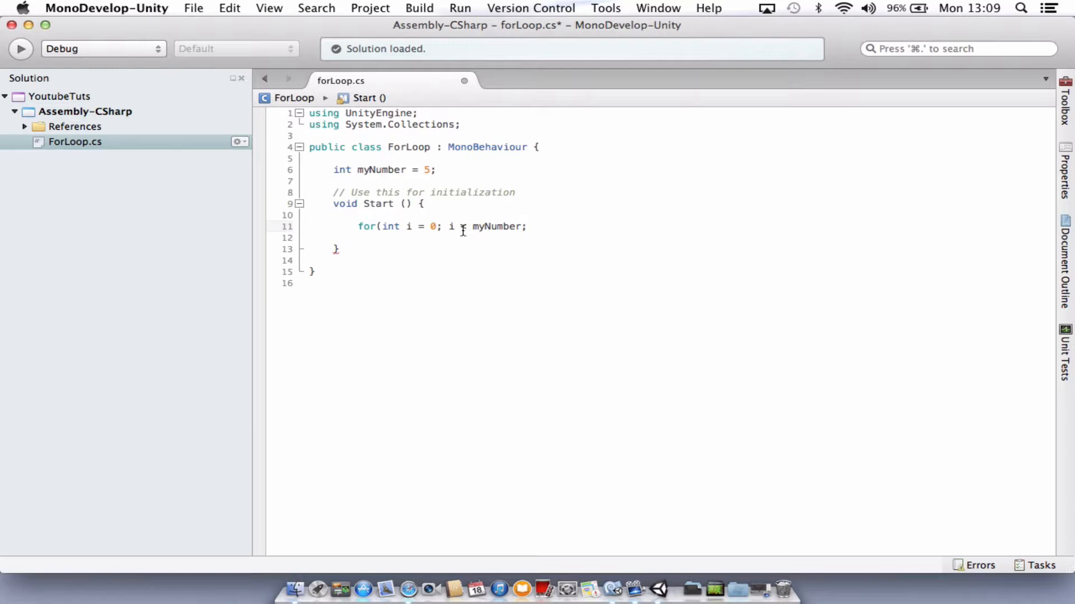
- Finish the header with i++) and open the loop body with a brace
text(<)
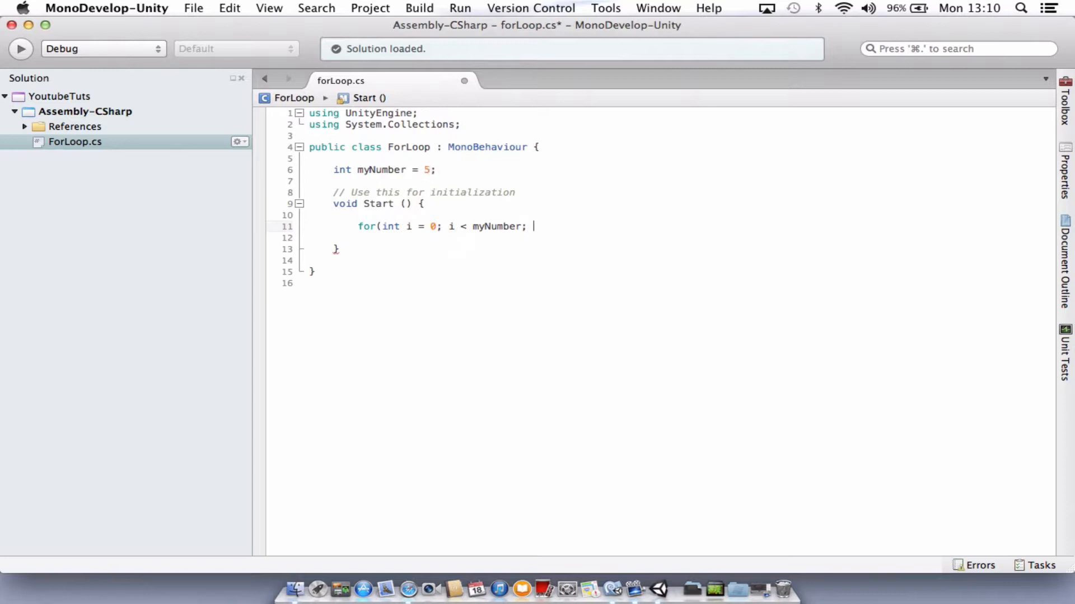
text(I)
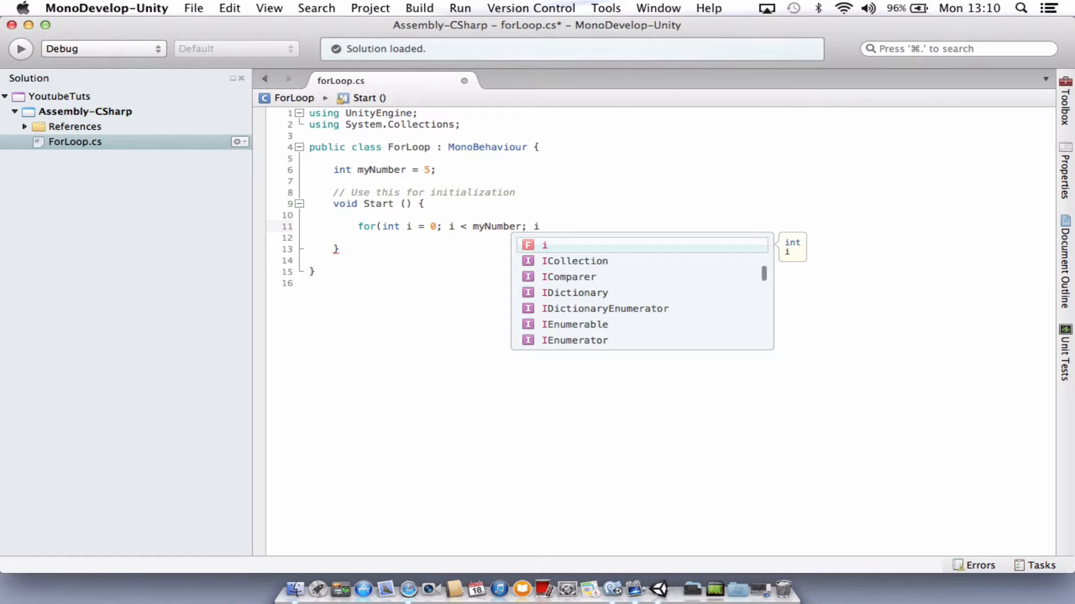
text(++))
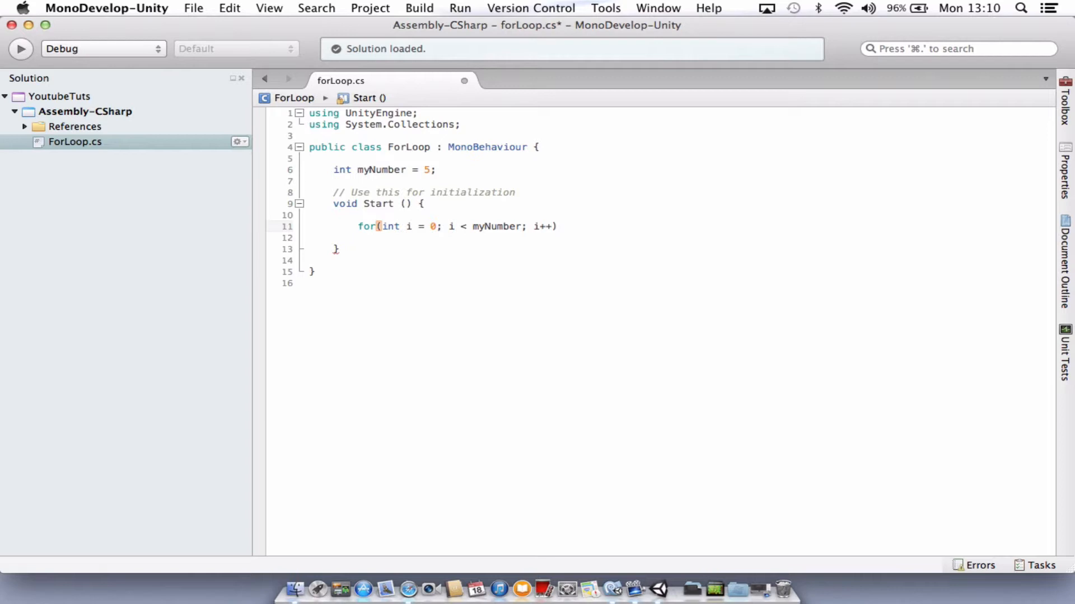
key(Return)
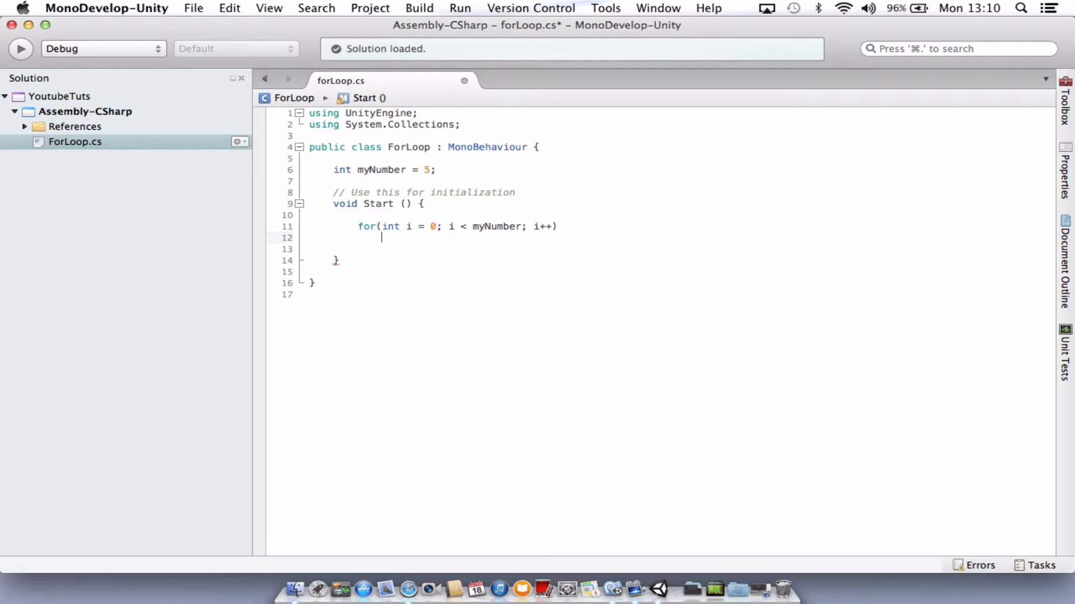
text({)
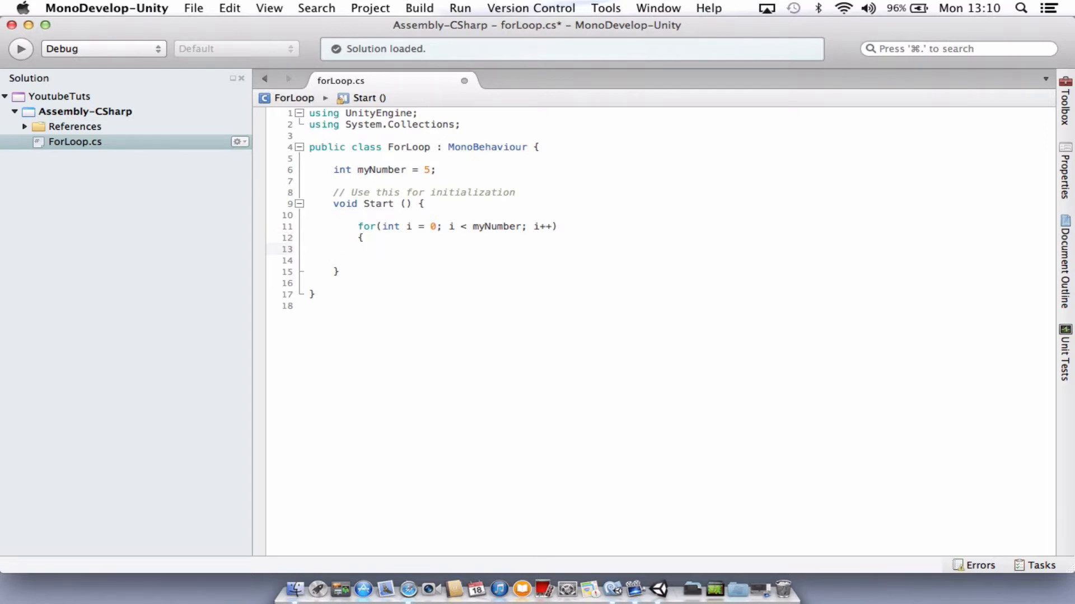
- Write Debug.Log("My number is currently " + i); as the loop body
text(De)
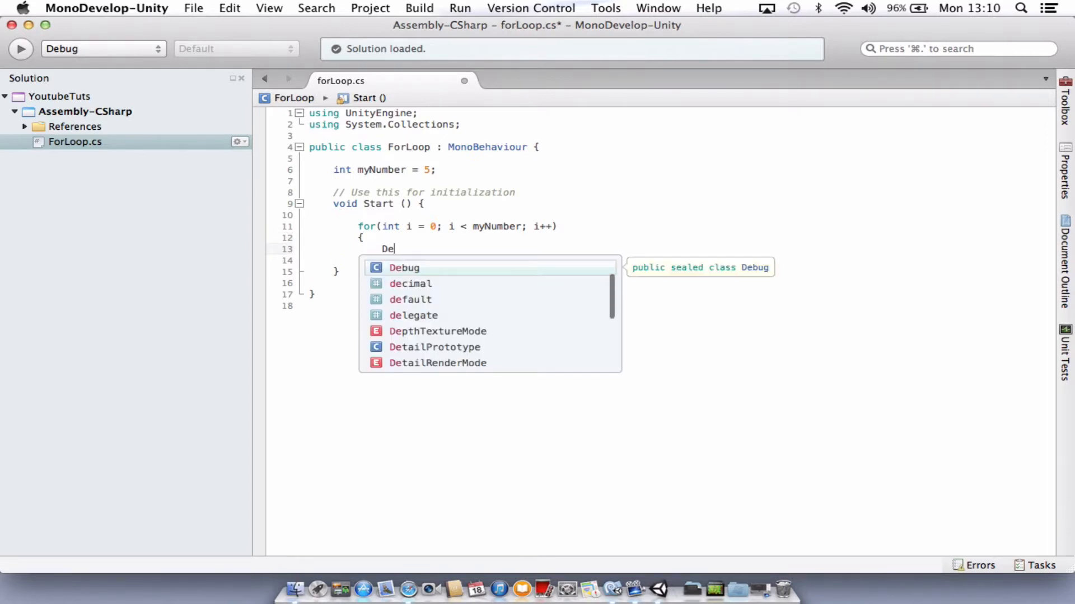
text(bug)
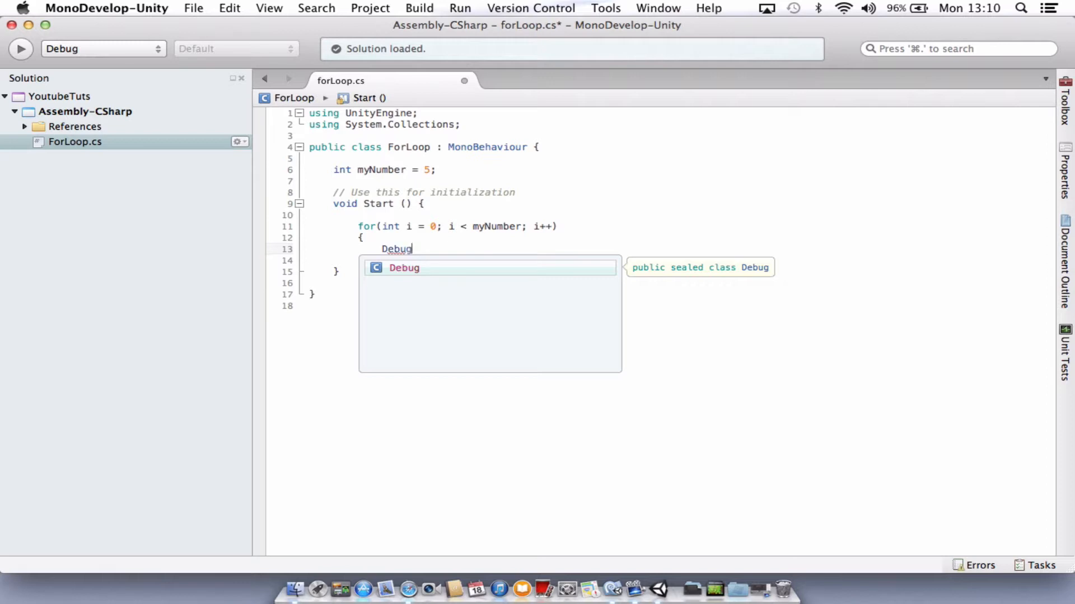
text(.Log)
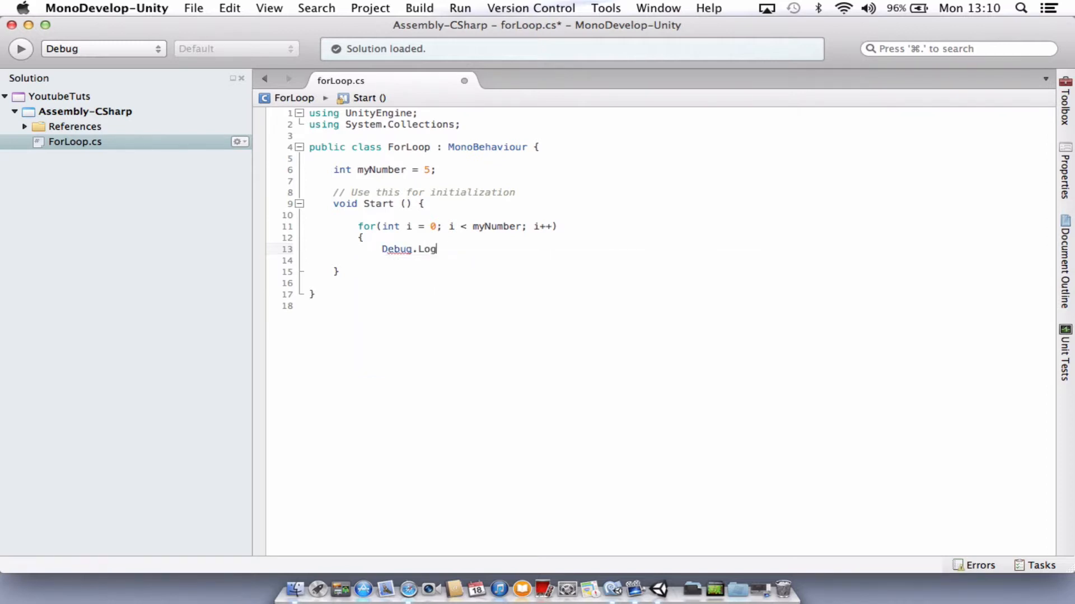
text((")
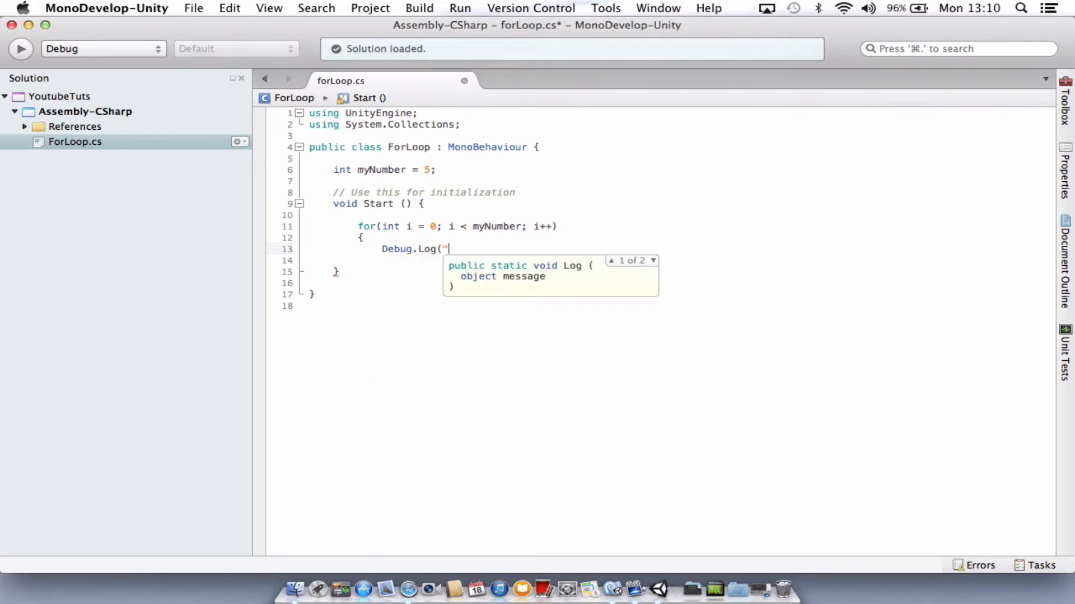
text(My nume)
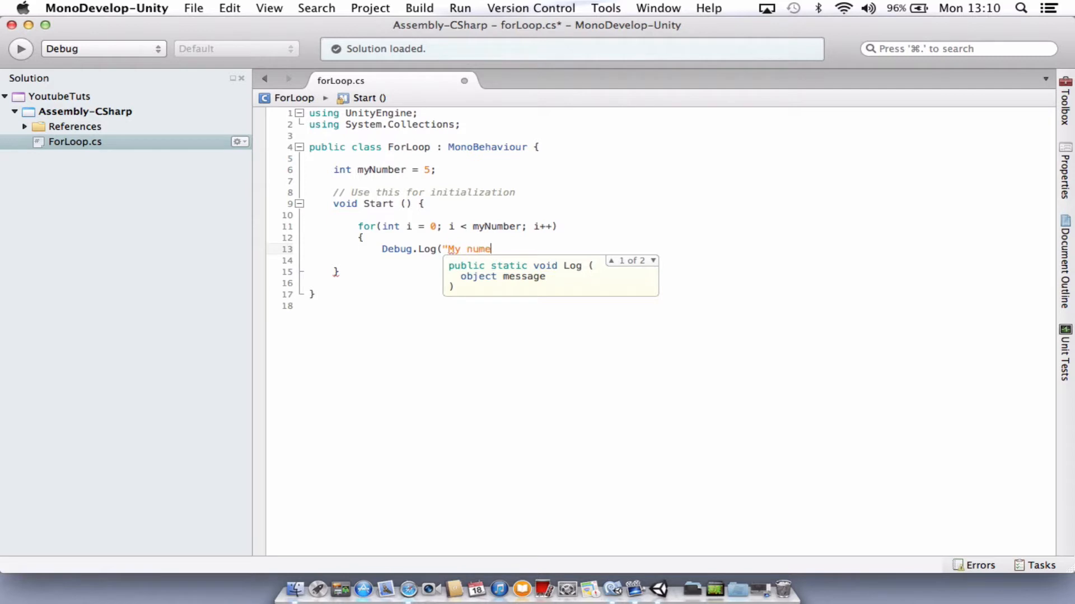
text(mber is cur)
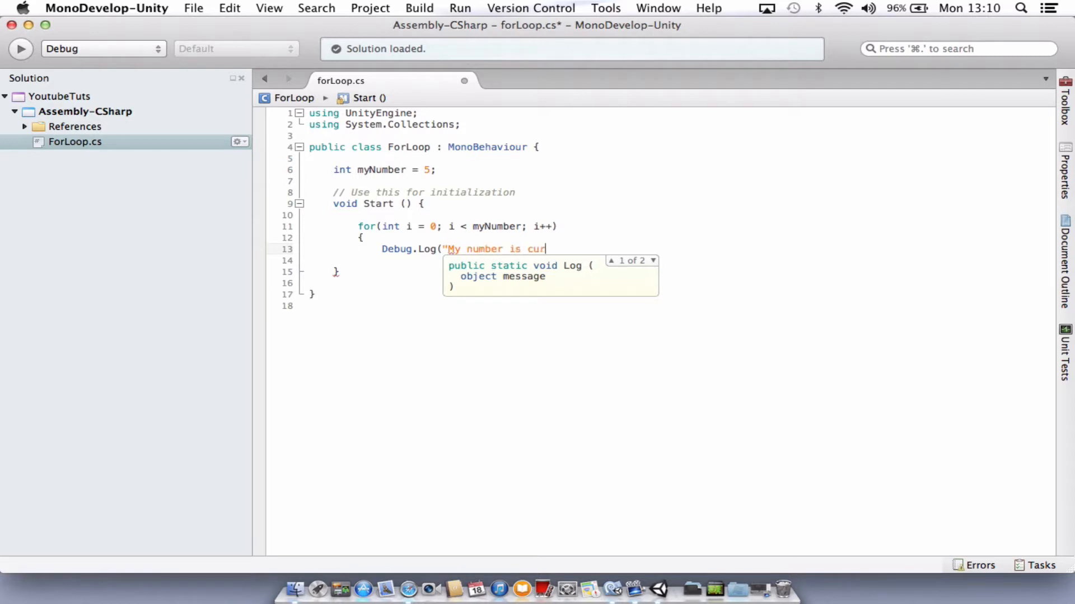
text(rently)
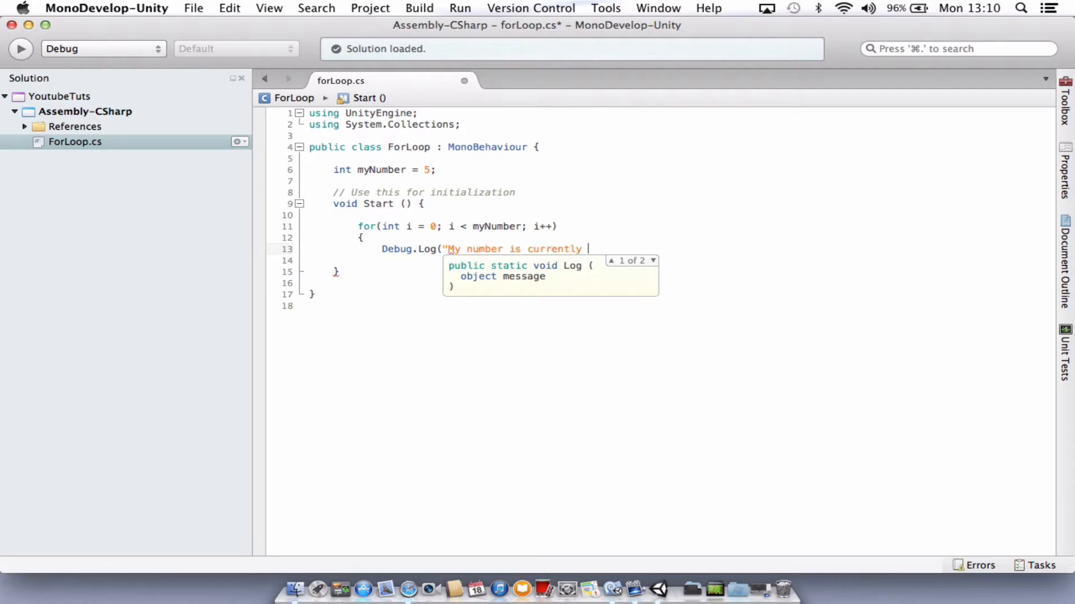
text(")
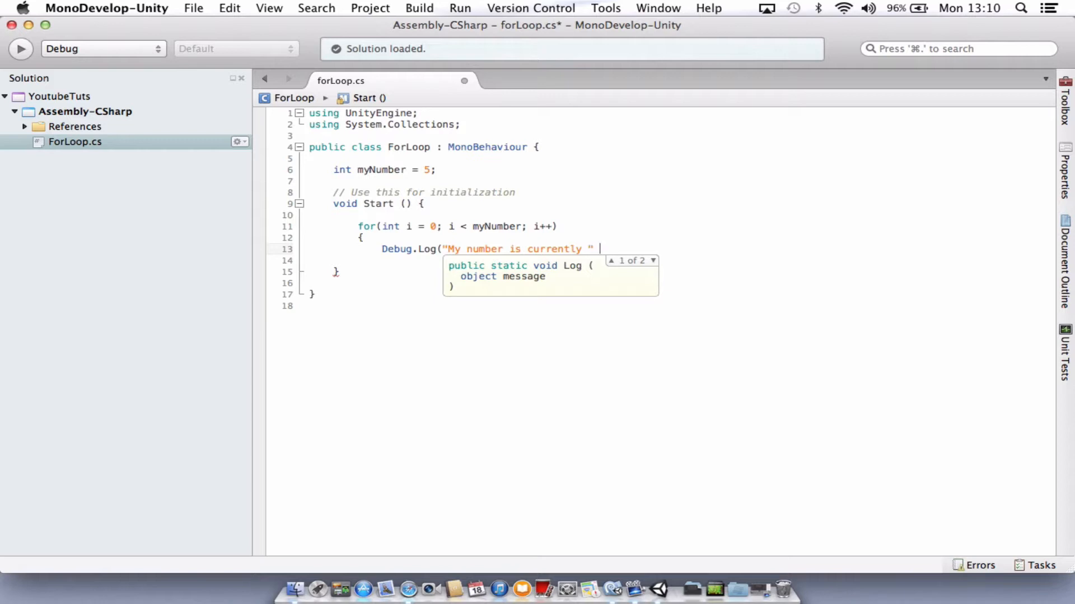
text(+ i)
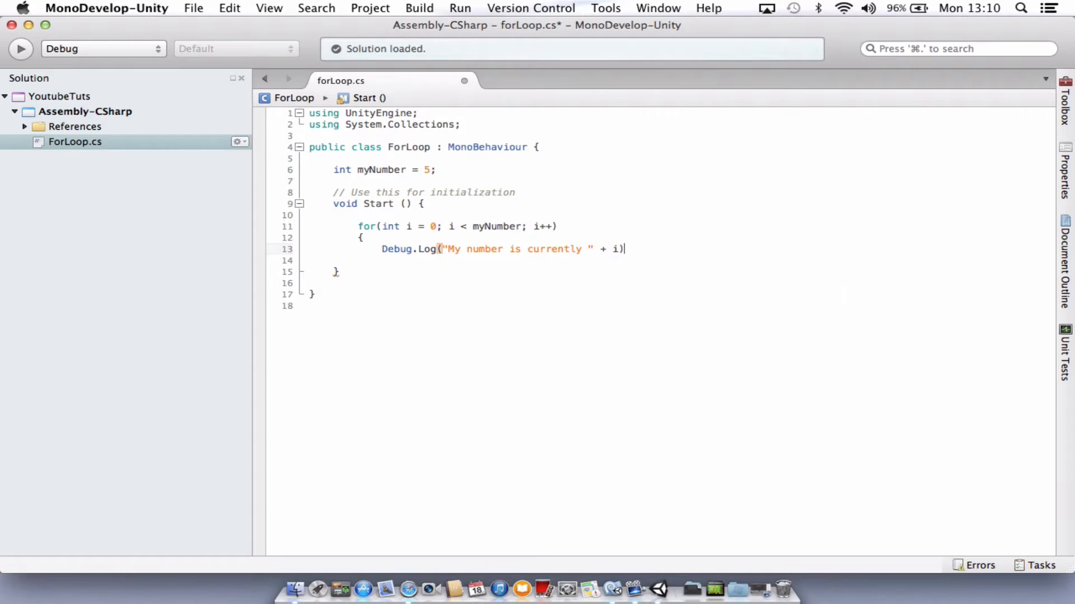
text(;)
click(665, 260)
text(})
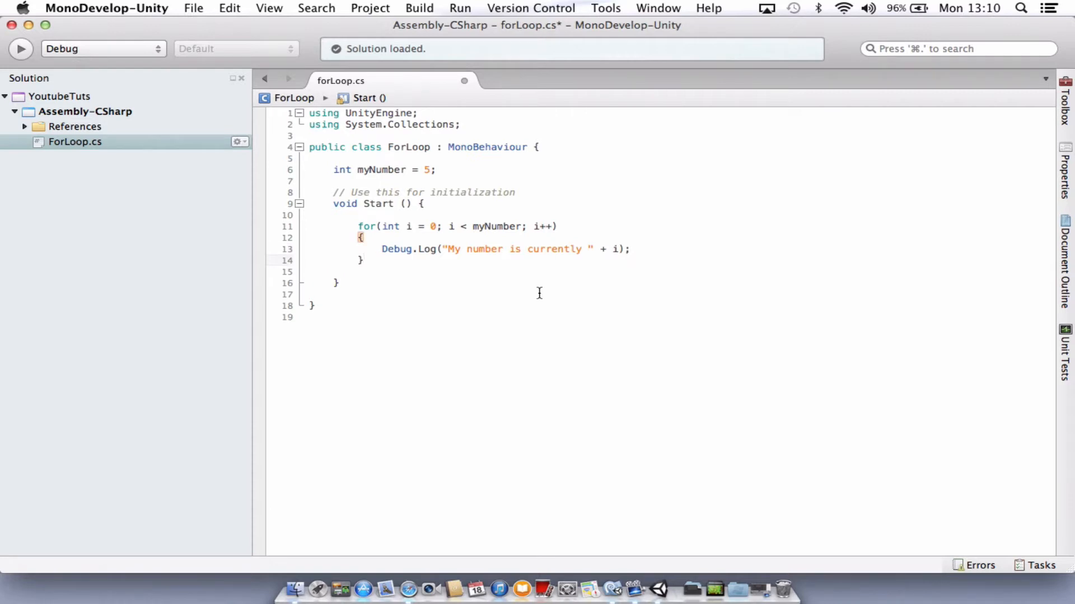
mouse_move(437, 242)
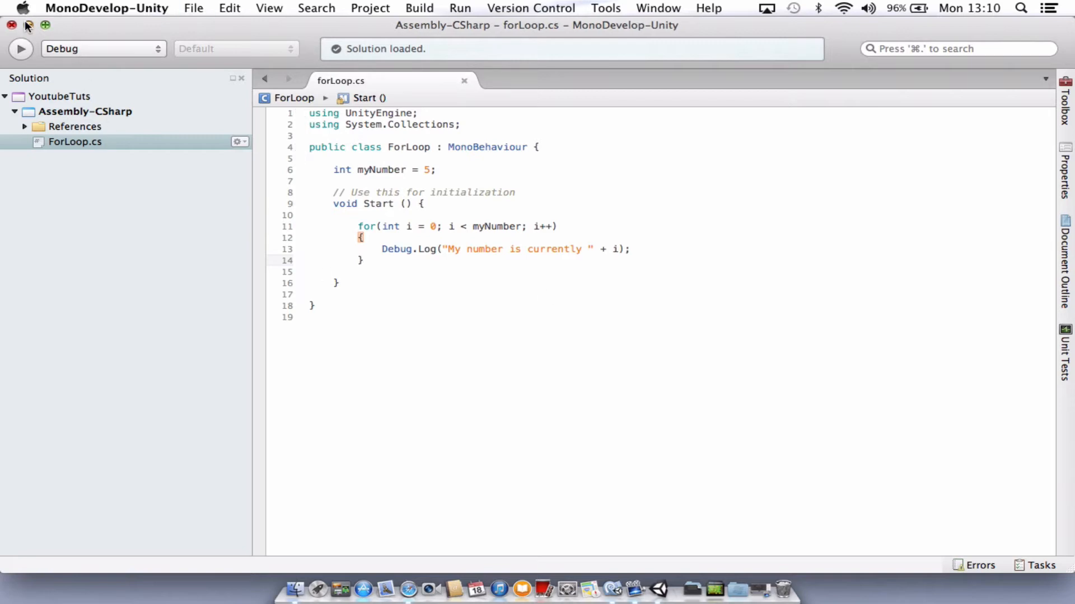
- Return to Unity, select the Camera and drop the forLoop script onto its Inspector
click(656, 590)
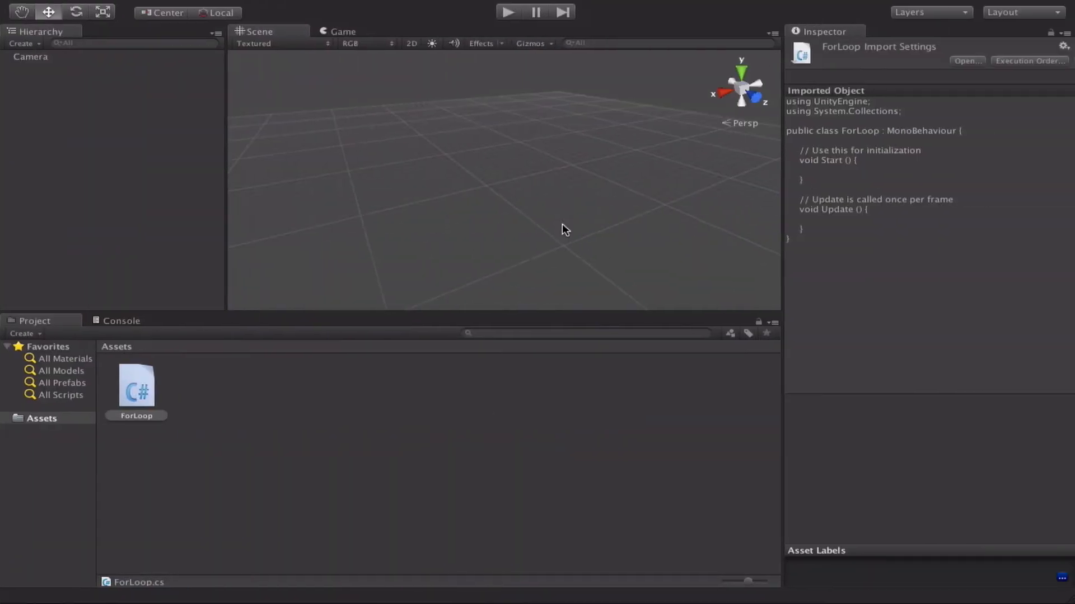
click(30, 56)
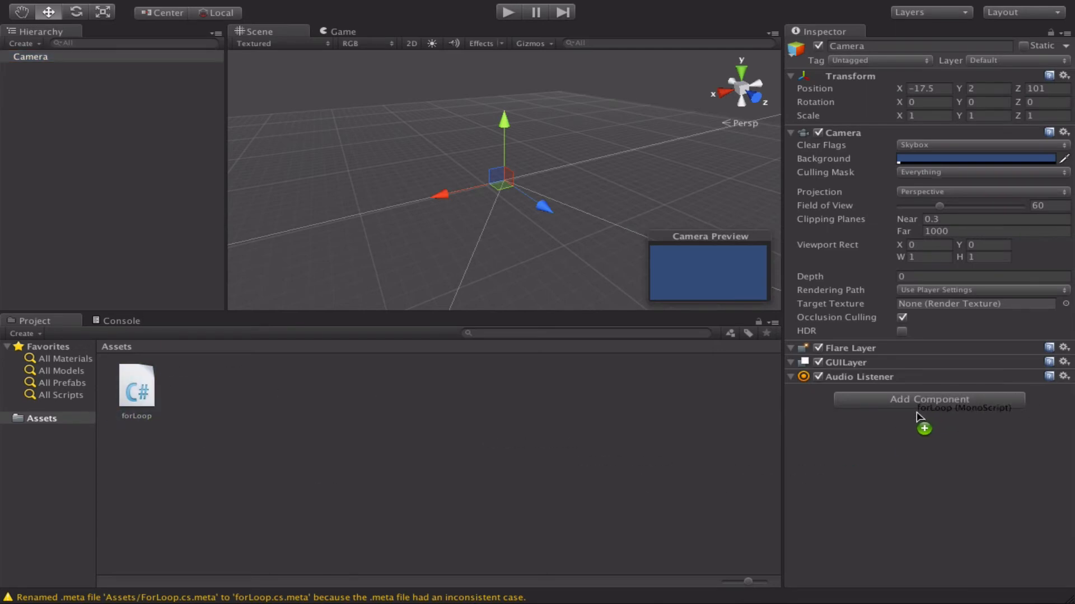
click(927, 408)
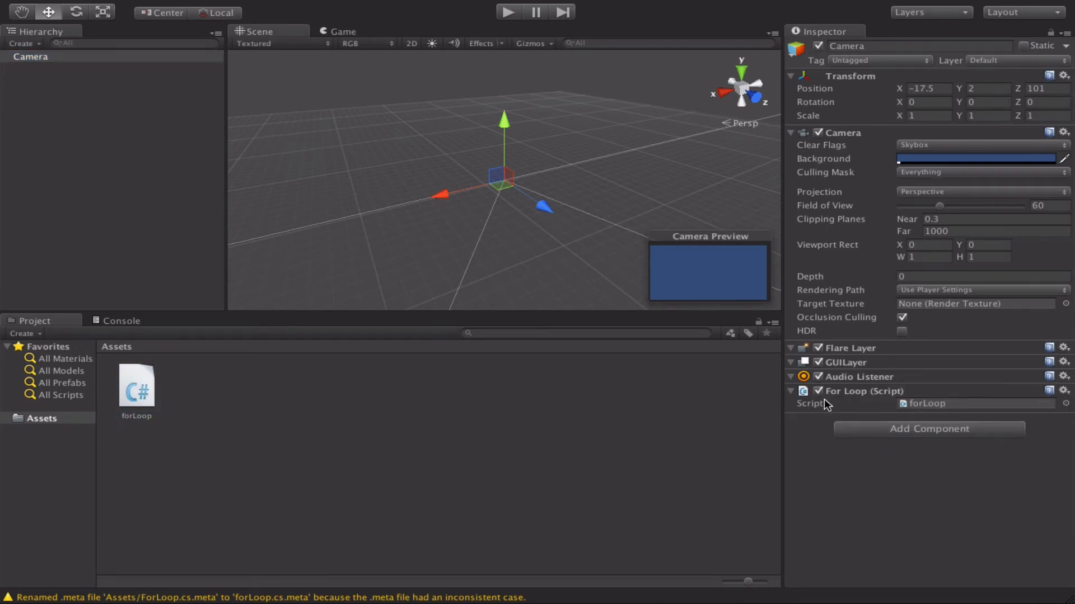
mouse_move(827, 410)
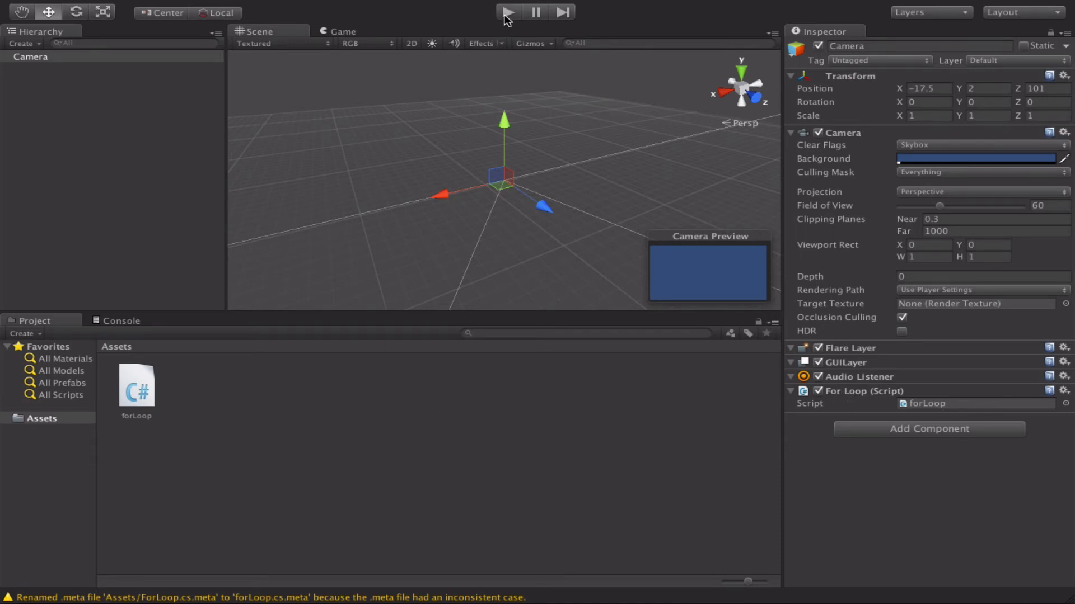
mouse_move(611, 279)
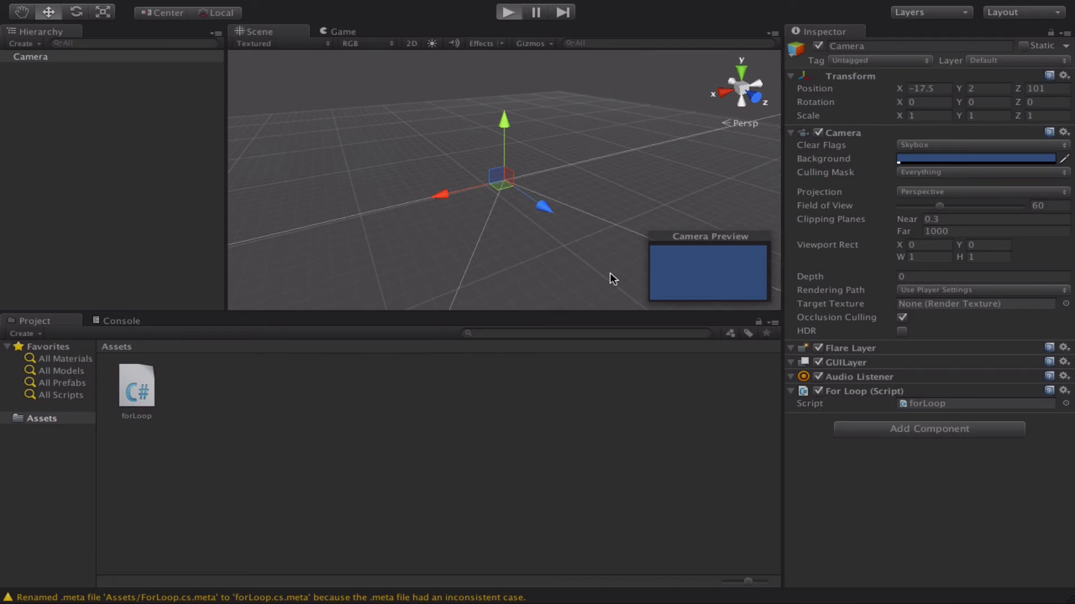
- Play the scene so the ForLoop script executes on the Camera
click(507, 11)
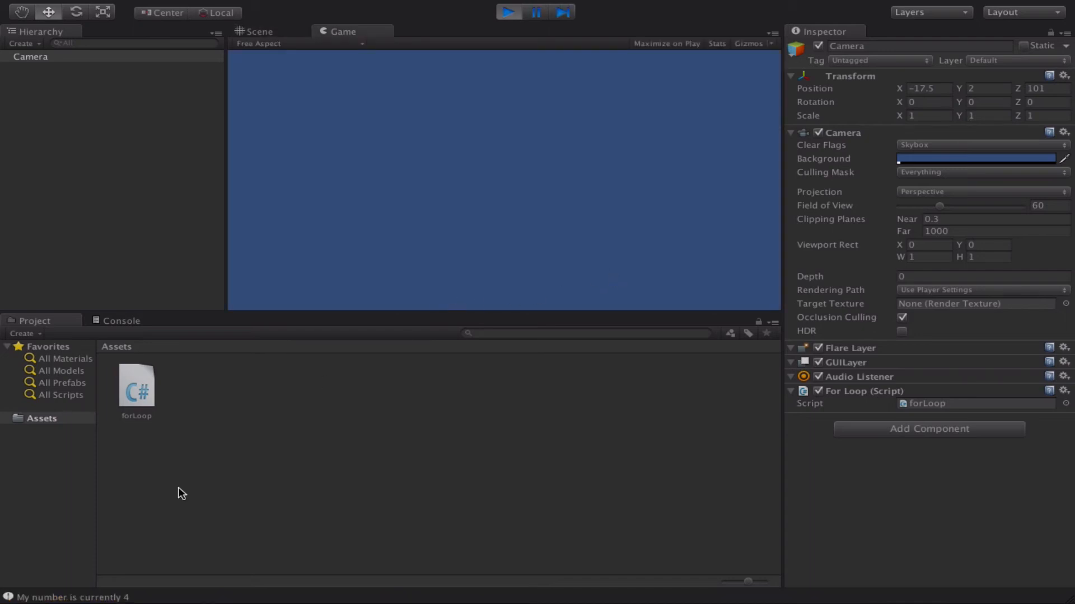
mouse_move(86, 600)
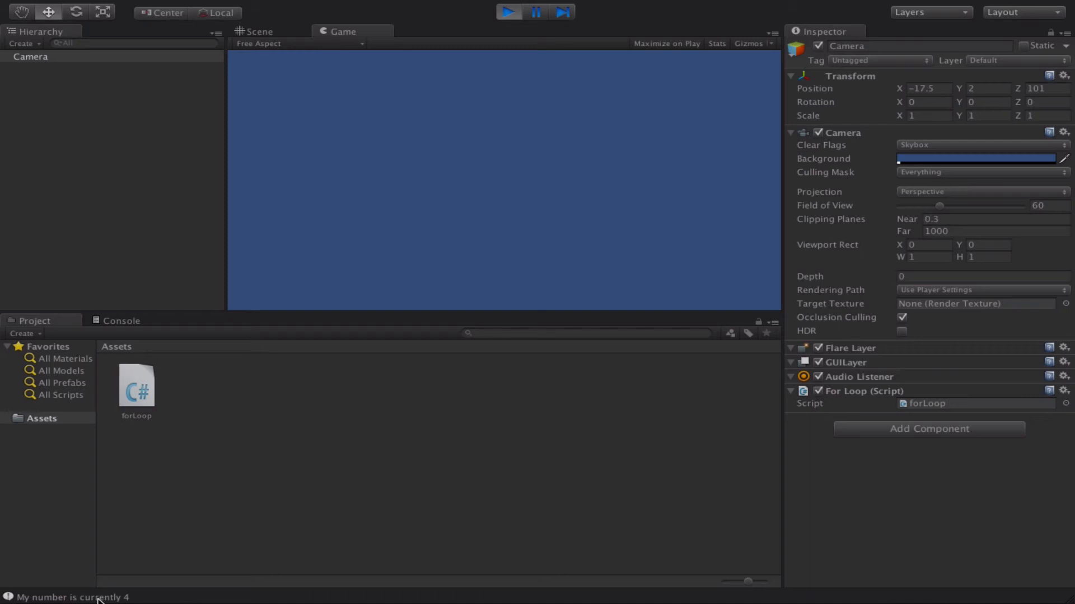
- Show the Console listing 'My number is currently 0' through 4
click(121, 320)
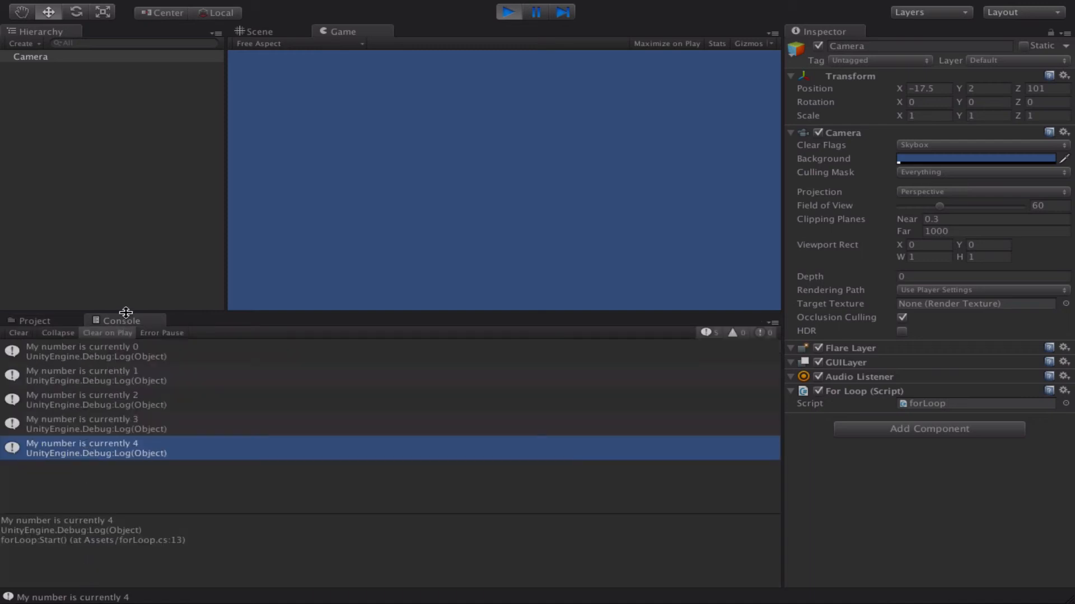
mouse_move(137, 356)
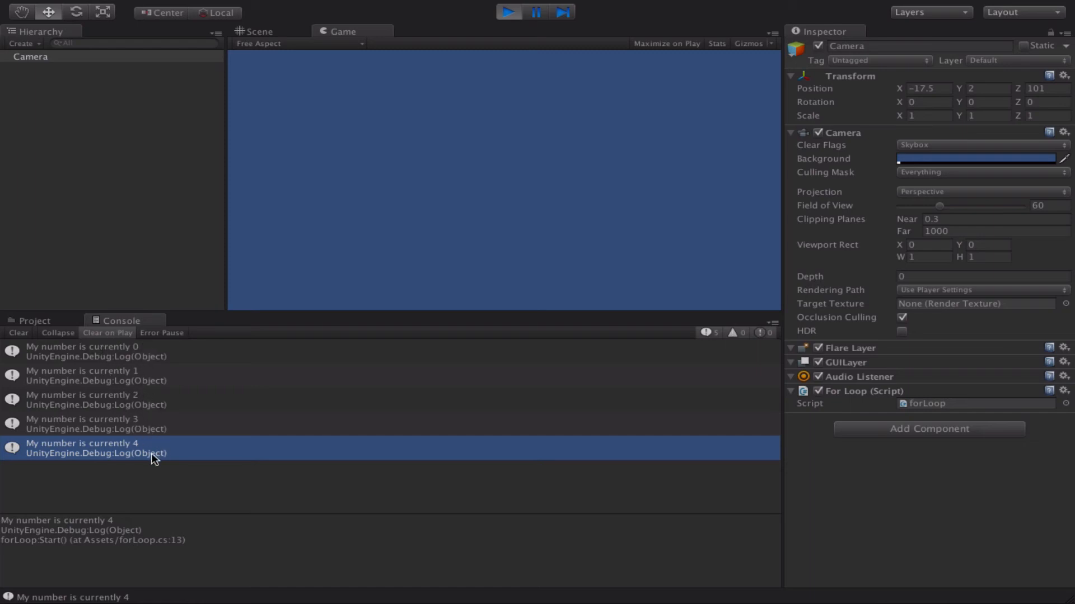
mouse_move(264, 524)
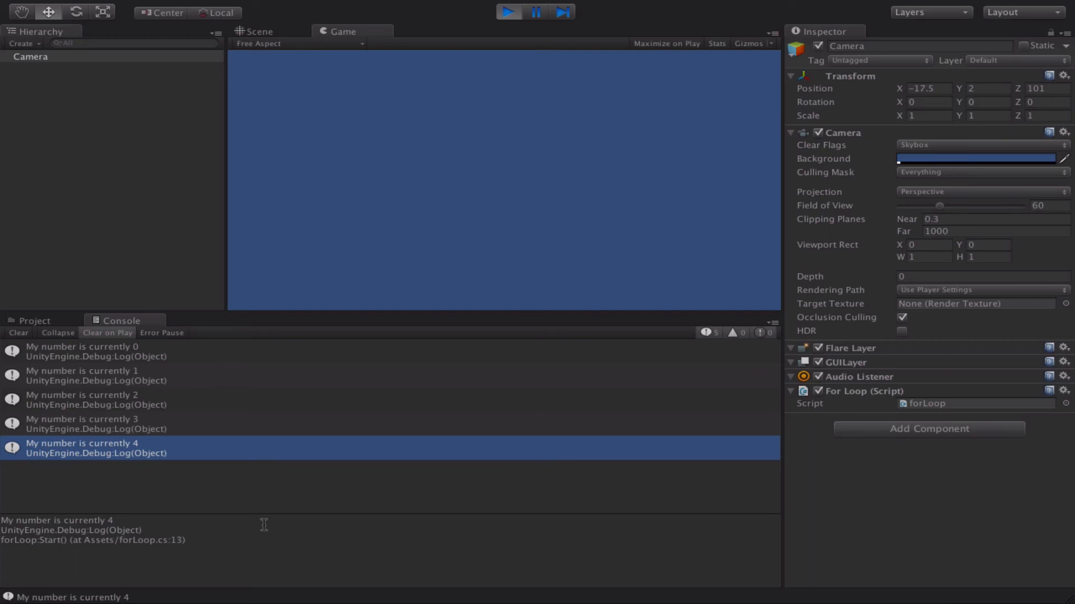
mouse_move(381, 442)
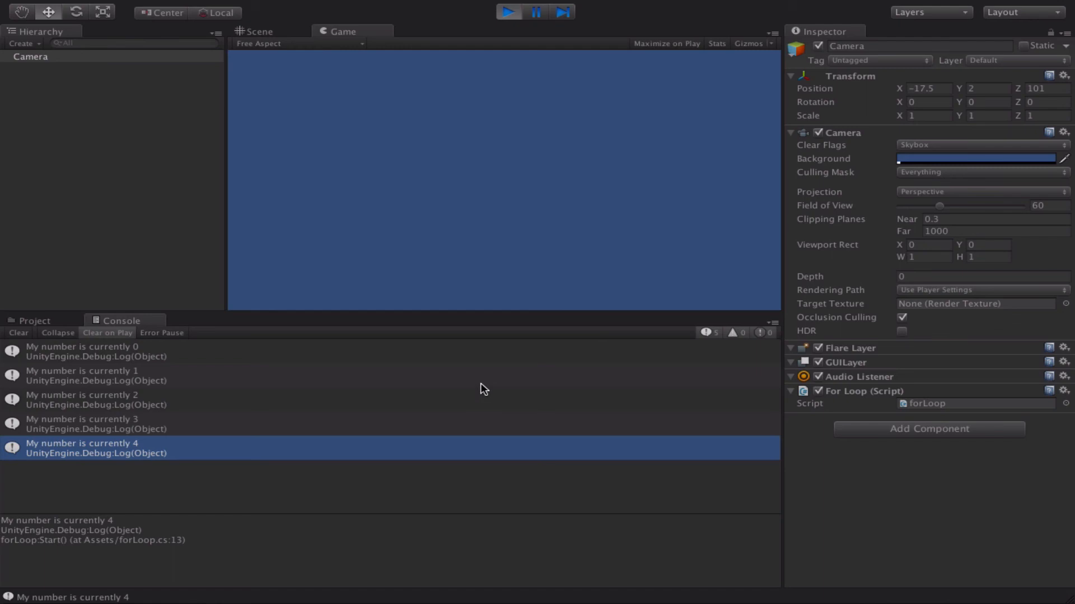
mouse_move(280, 409)
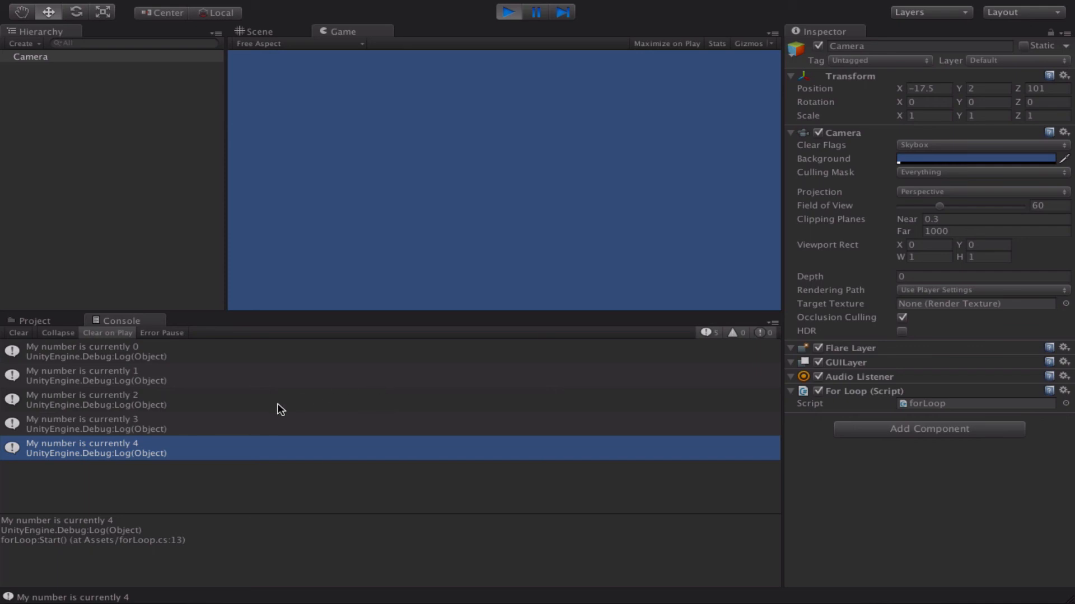
mouse_move(365, 441)
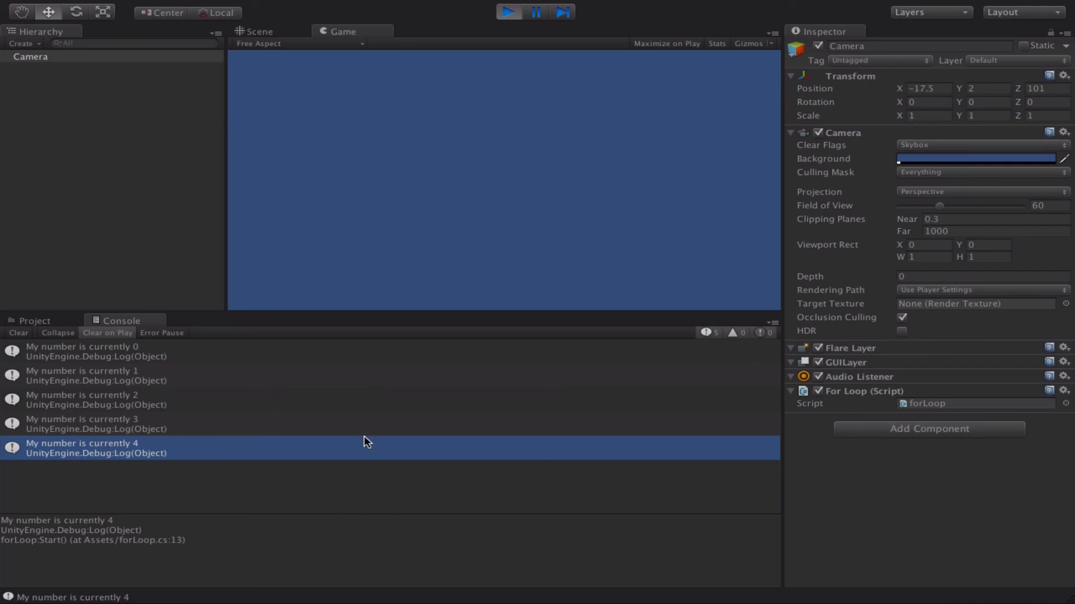
mouse_move(445, 428)
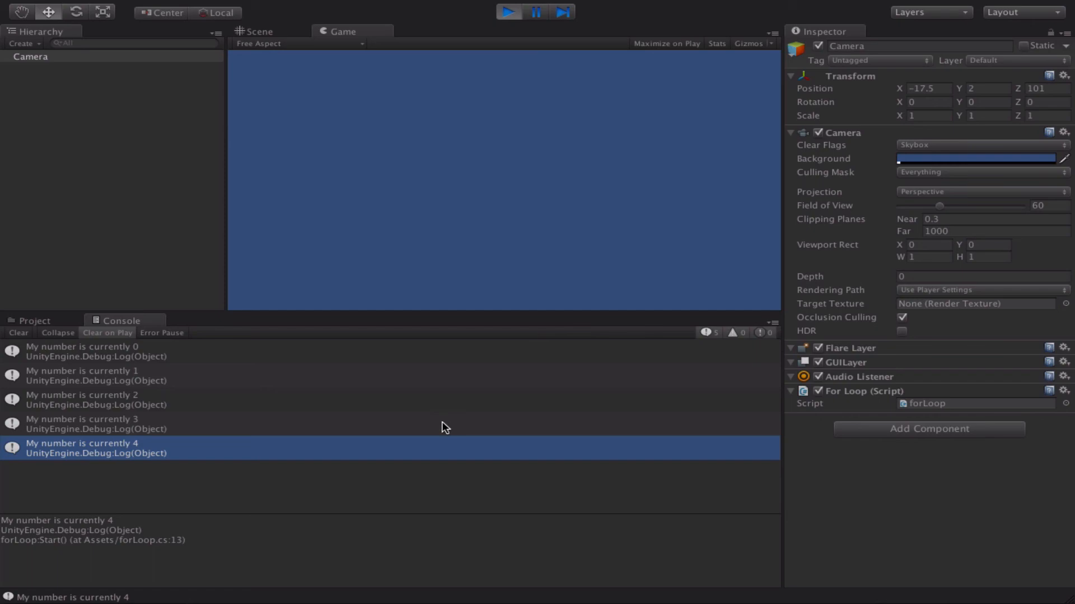